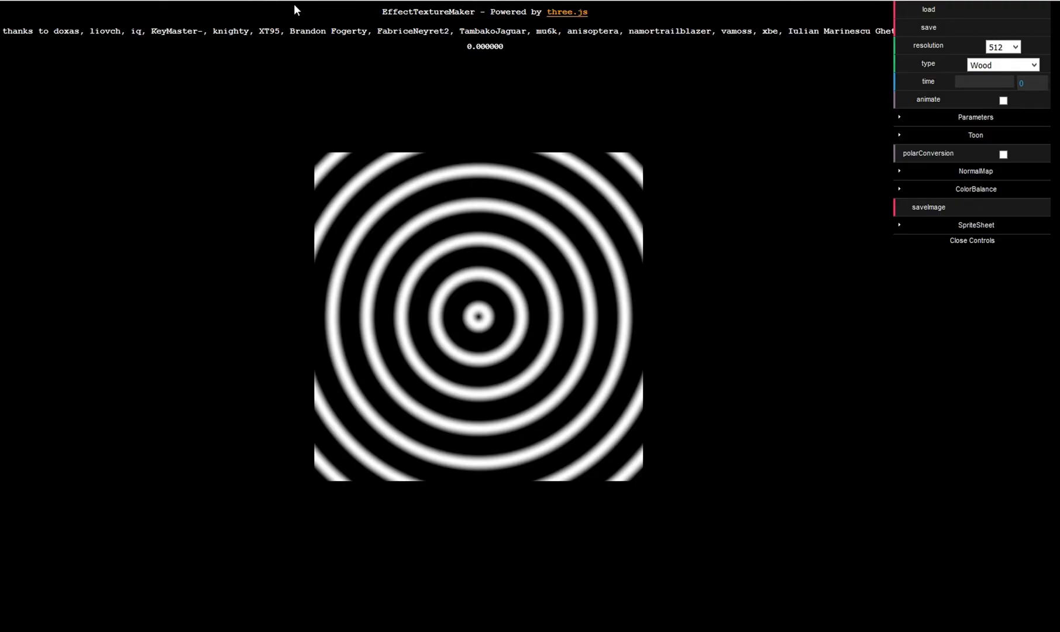
{"action": "mouse_move", "coordinate": [484, 229]}
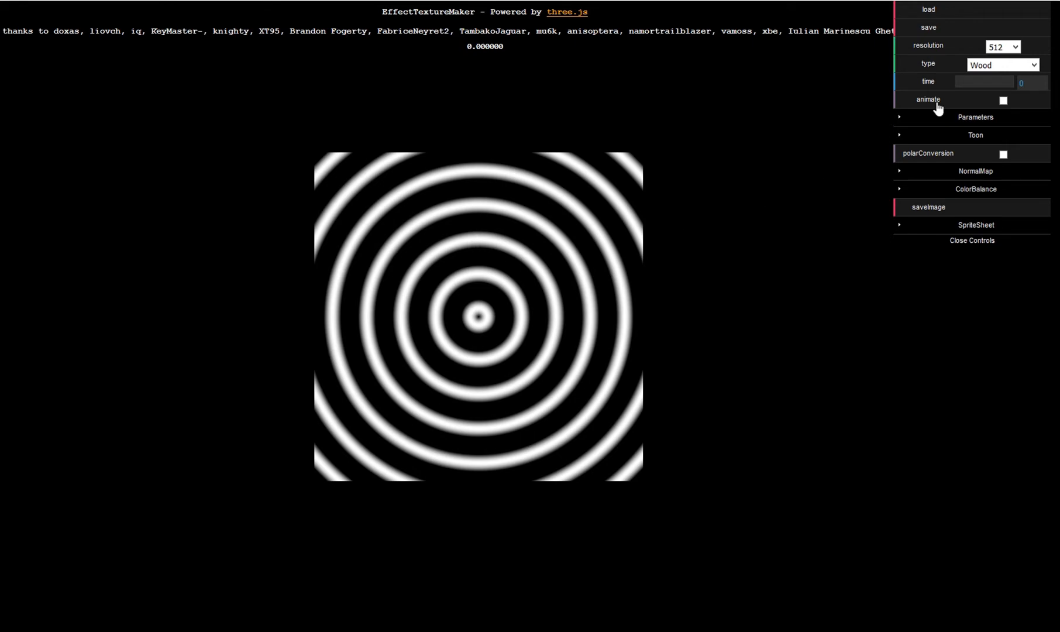
Try the Circle and Spark texture types and turn on animation.
{"action": "left_click", "coordinate": [1002, 64]}
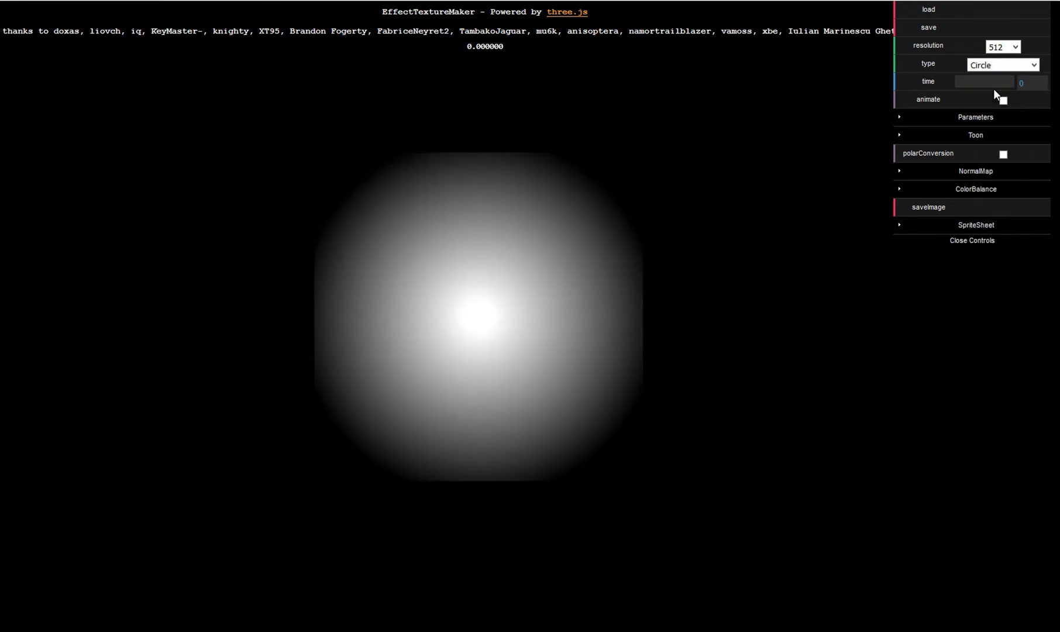
{"action": "left_click", "coordinate": [1003, 64]}
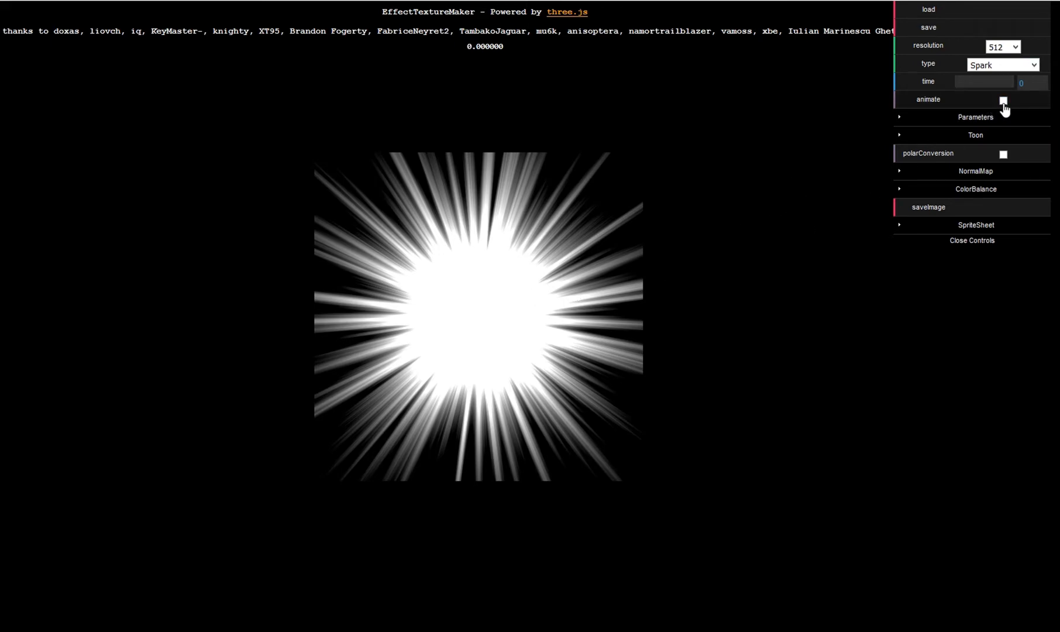
{"action": "left_click", "coordinate": [1002, 64]}
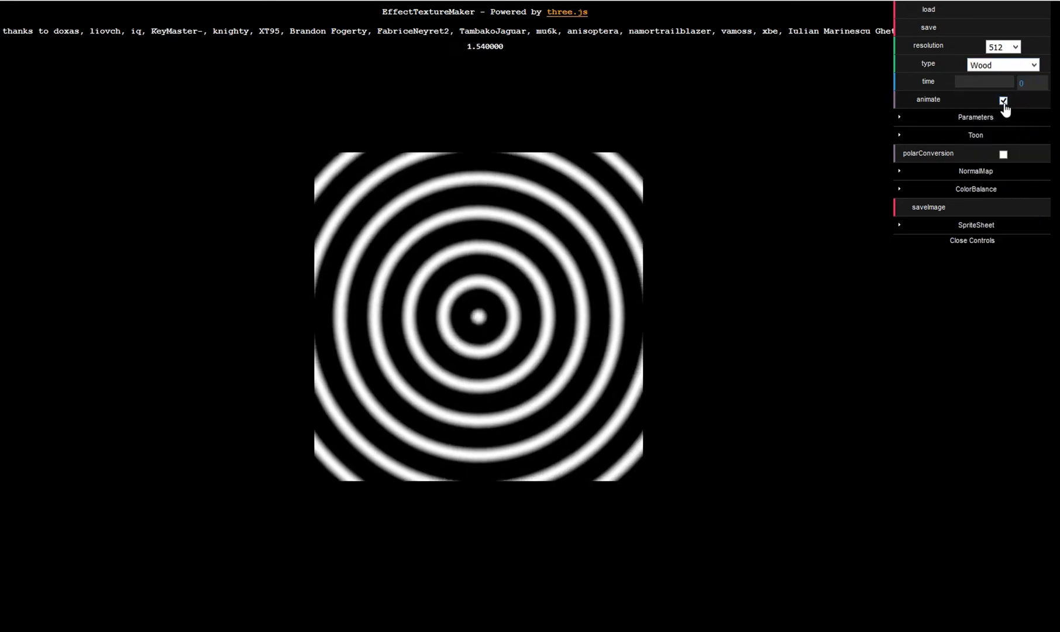
Switch the texture type to Corona, then to the Explosion pattern.
{"action": "left_click", "coordinate": [1003, 65]}
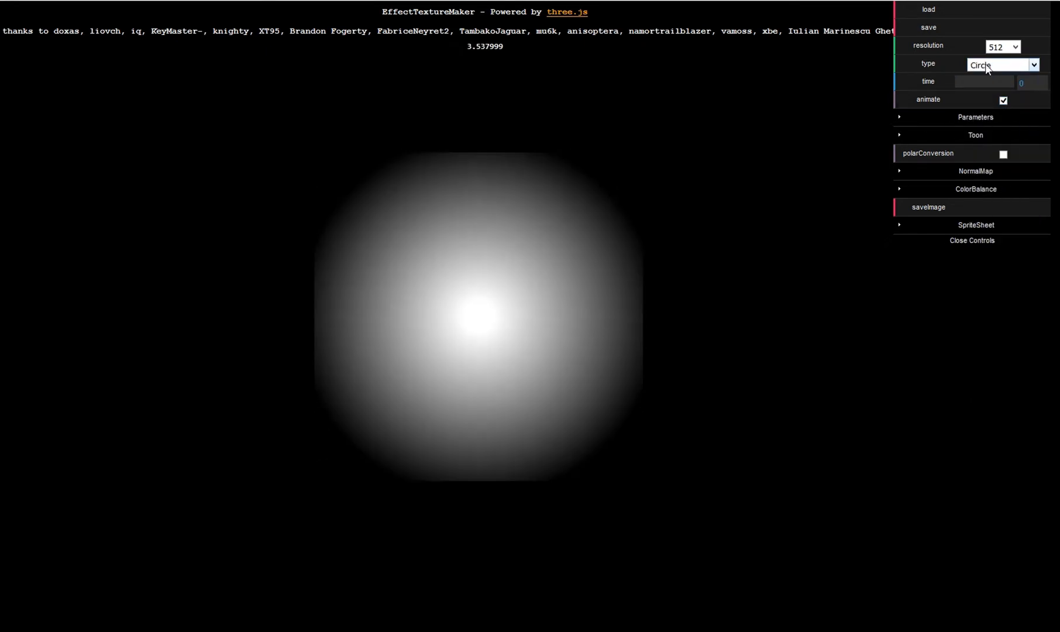
{"action": "left_click", "coordinate": [1002, 64]}
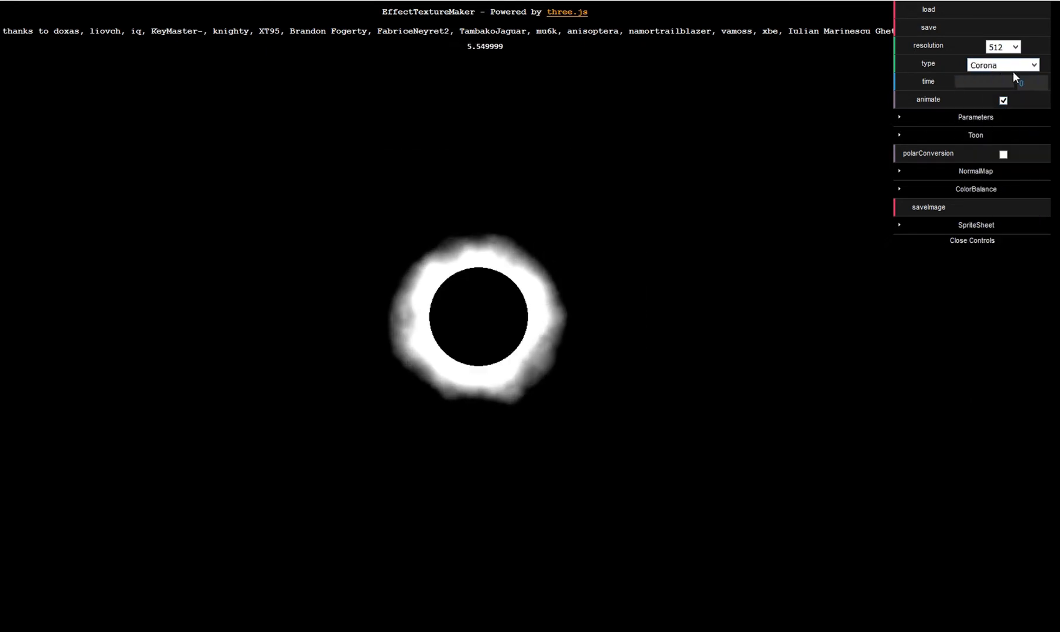
{"action": "left_click", "coordinate": [1002, 65]}
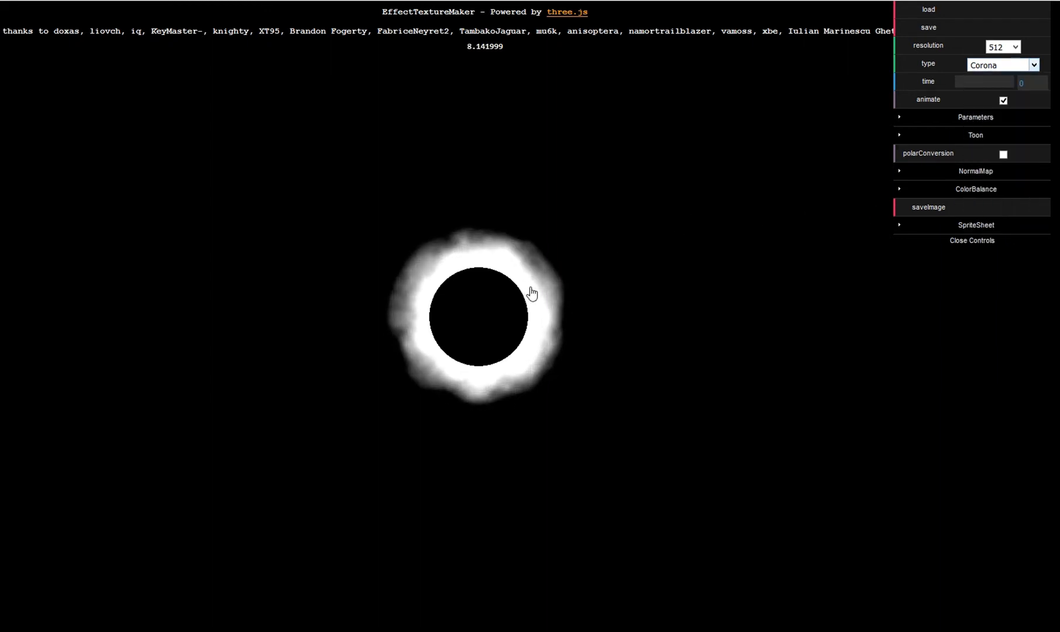
{"action": "mouse_move", "coordinate": [567, 339]}
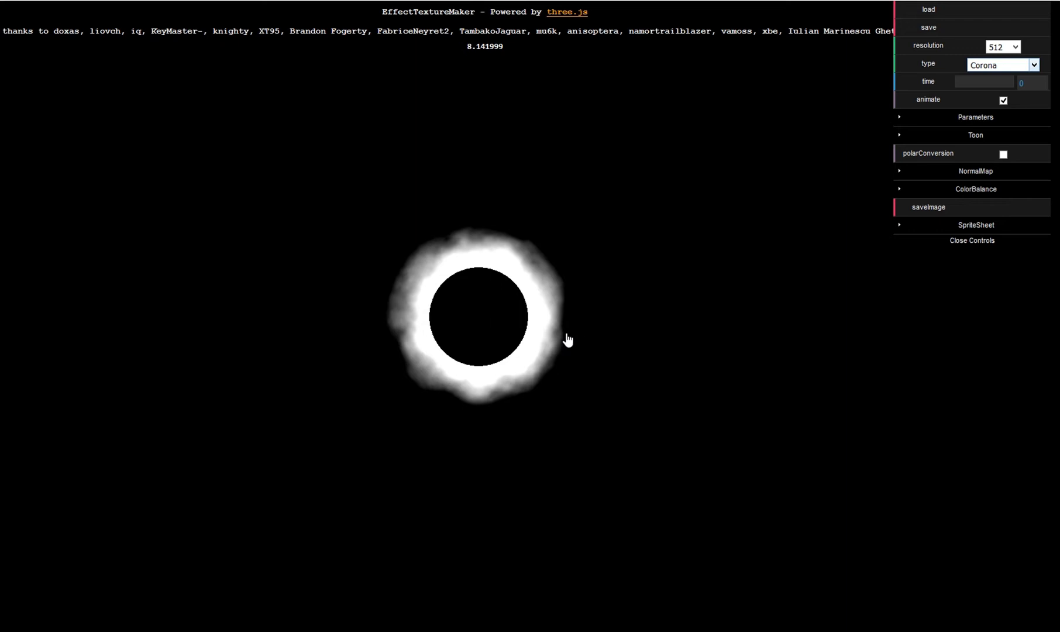
{"action": "left_click", "coordinate": [1003, 64]}
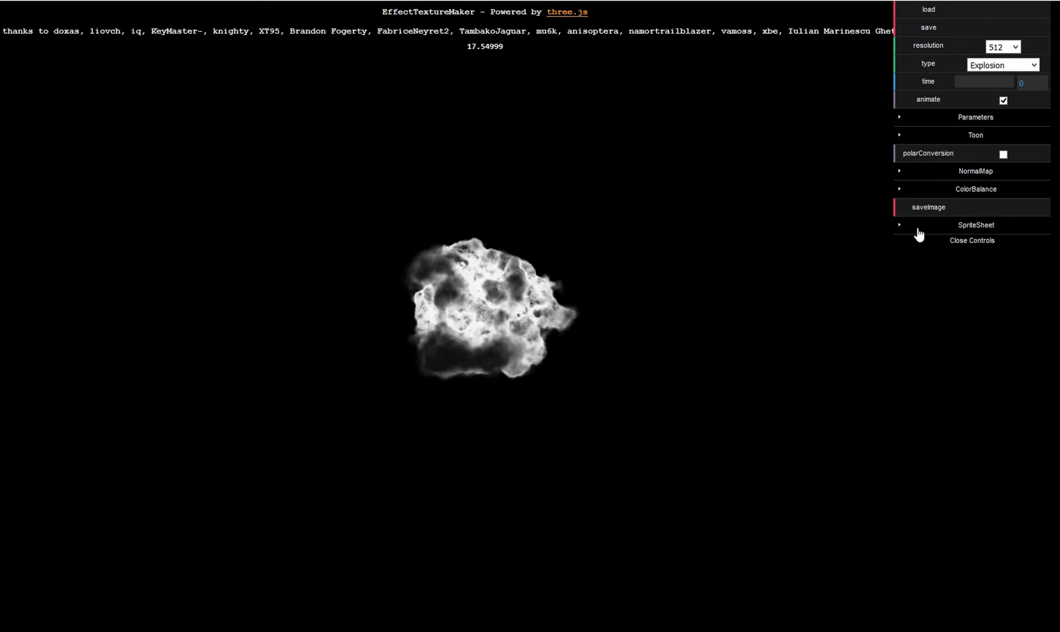
Set the sprite sheet to dimension 4, time 0.1 and time step 0.2.
{"action": "left_click", "coordinate": [974, 224]}
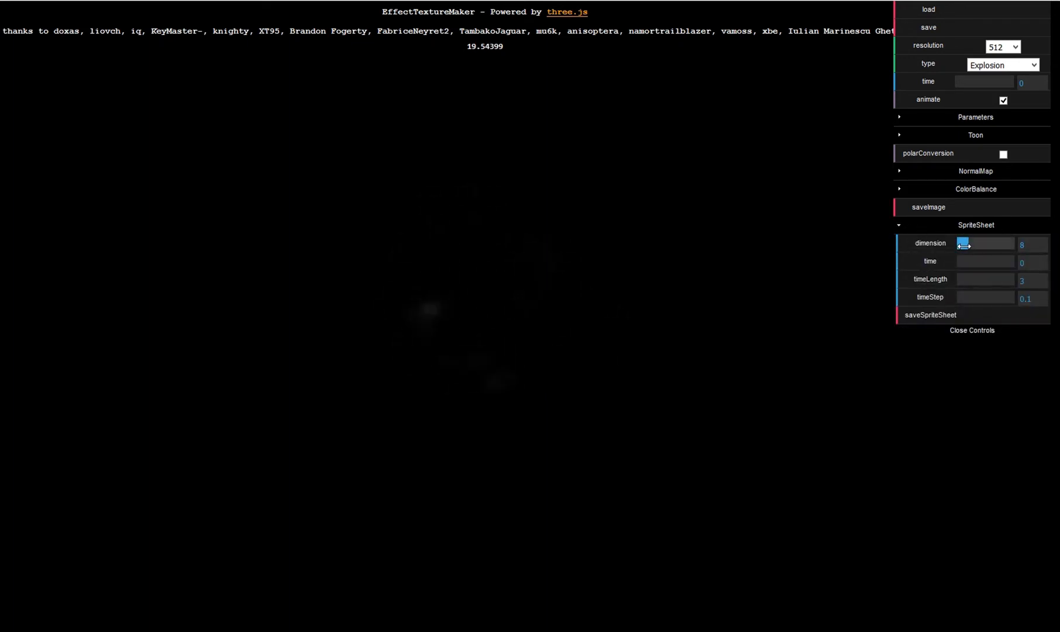
{"action": "left_click_drag", "start_coordinate": [983, 244], "coordinate": [957, 243]}
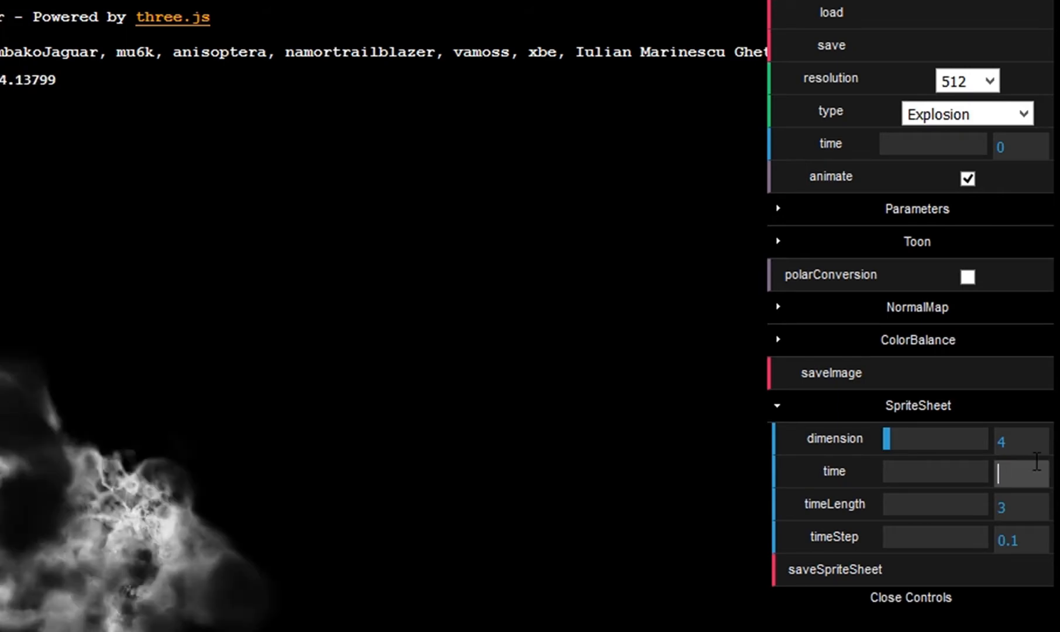
{"action": "type", "text": "0.1"}
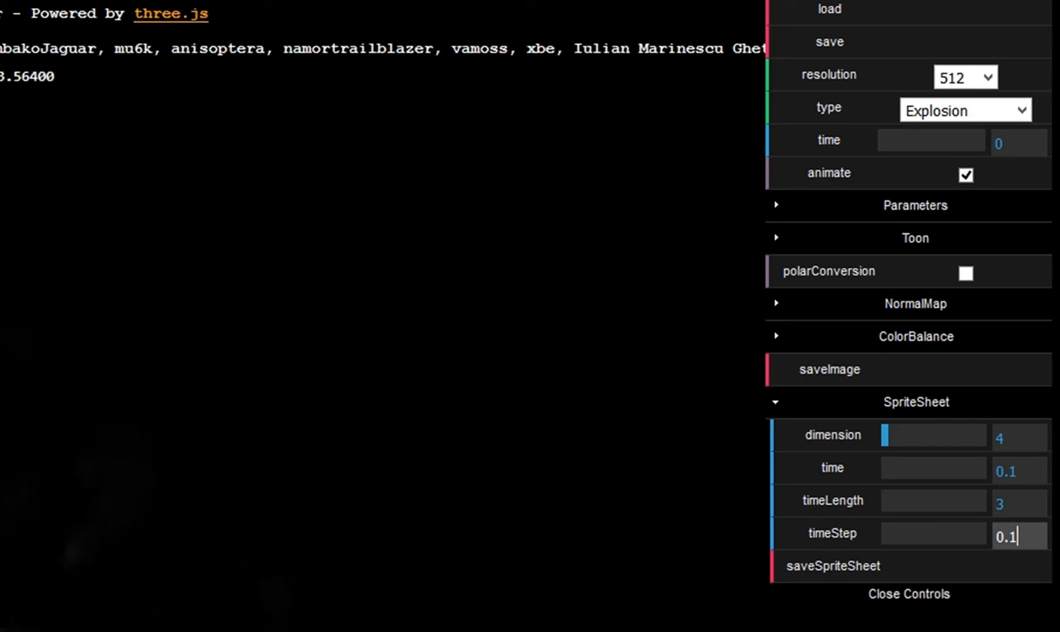
{"action": "type", "text": "0.2"}
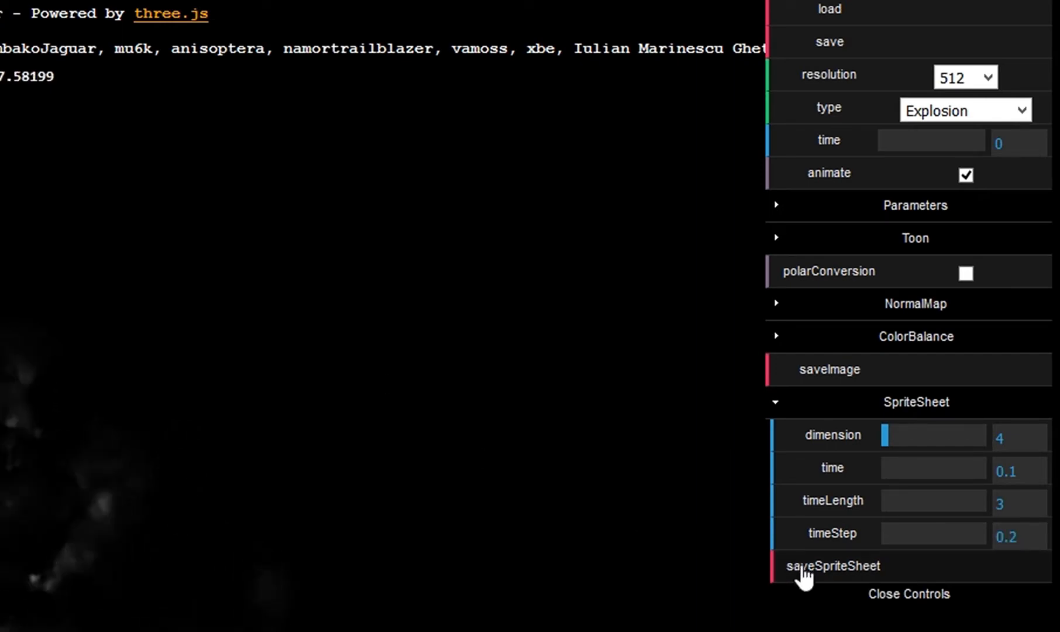
Save the 4×4 explosion sprite sheet as T_explosion_03.png in the explosion_03 folder.
{"action": "type", "text": "0.19"}
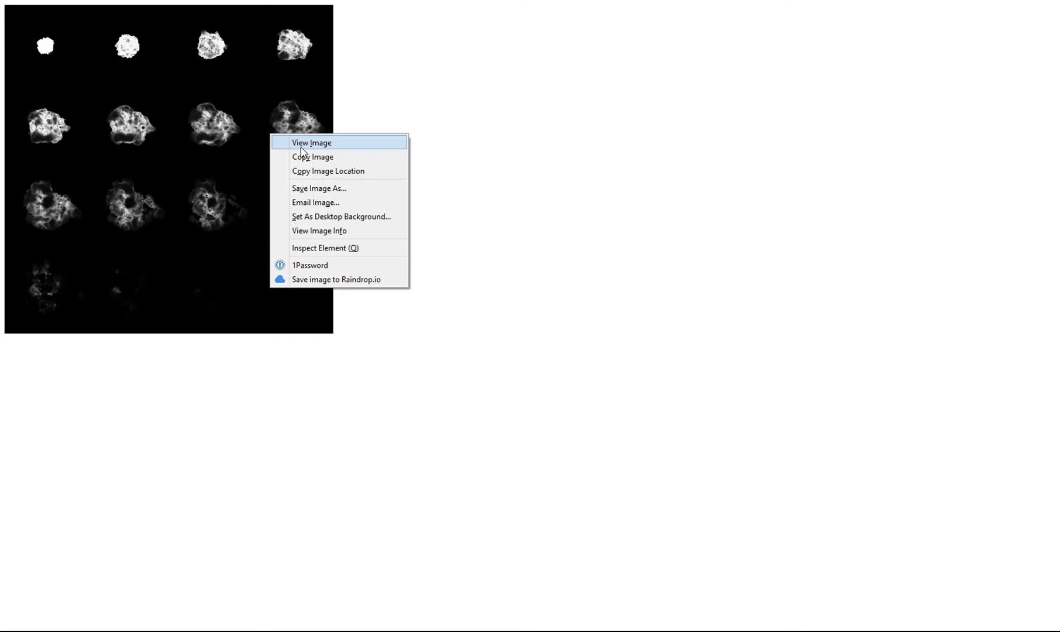
{"action": "left_click", "coordinate": [320, 189]}
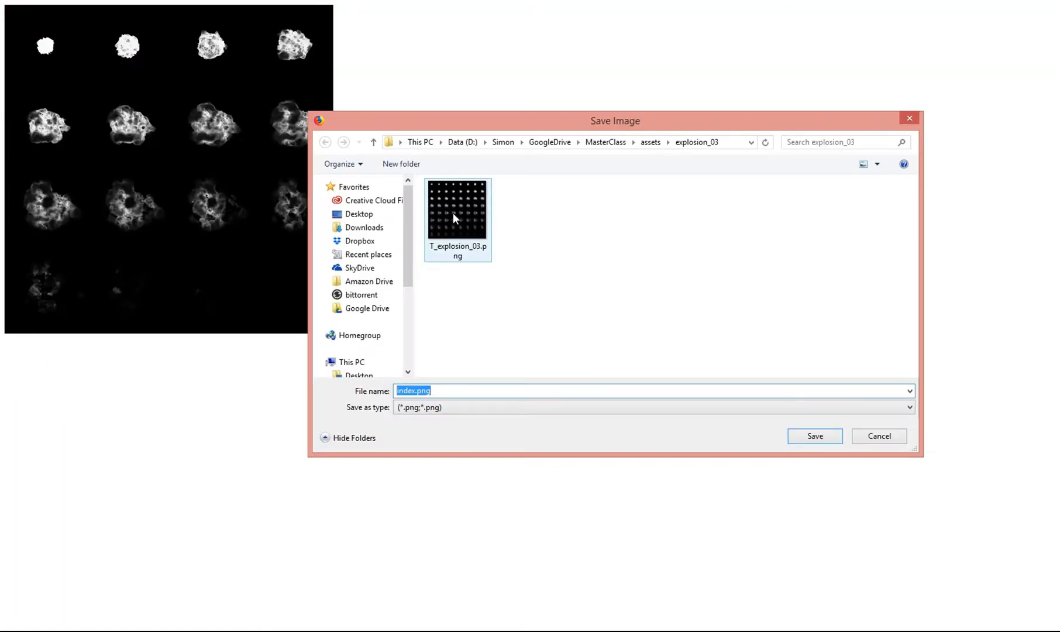
{"action": "left_click", "coordinate": [814, 436]}
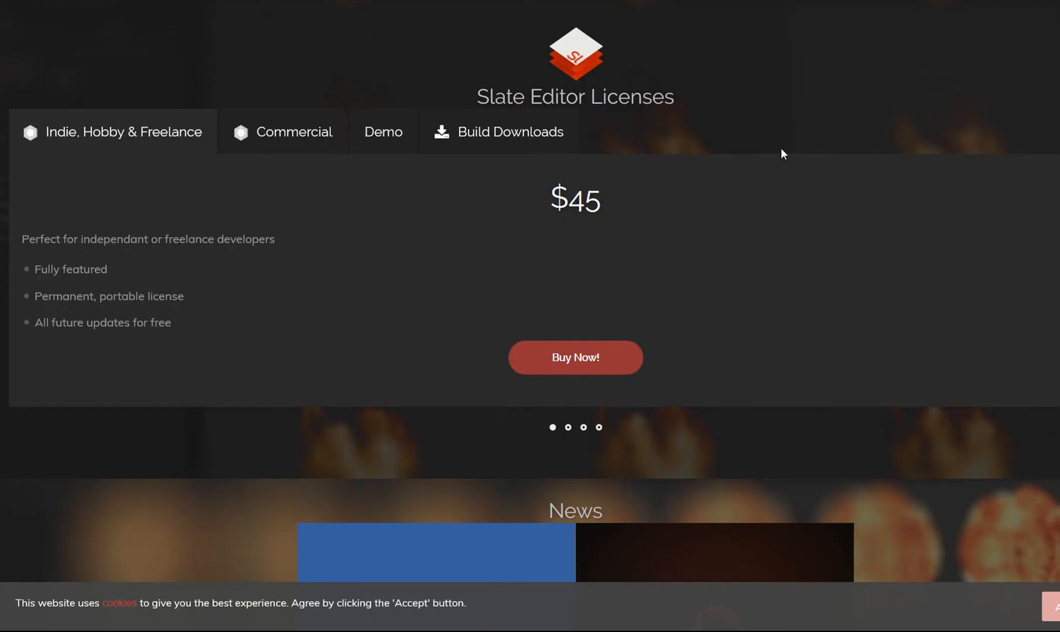
{"action": "left_click", "coordinate": [383, 132]}
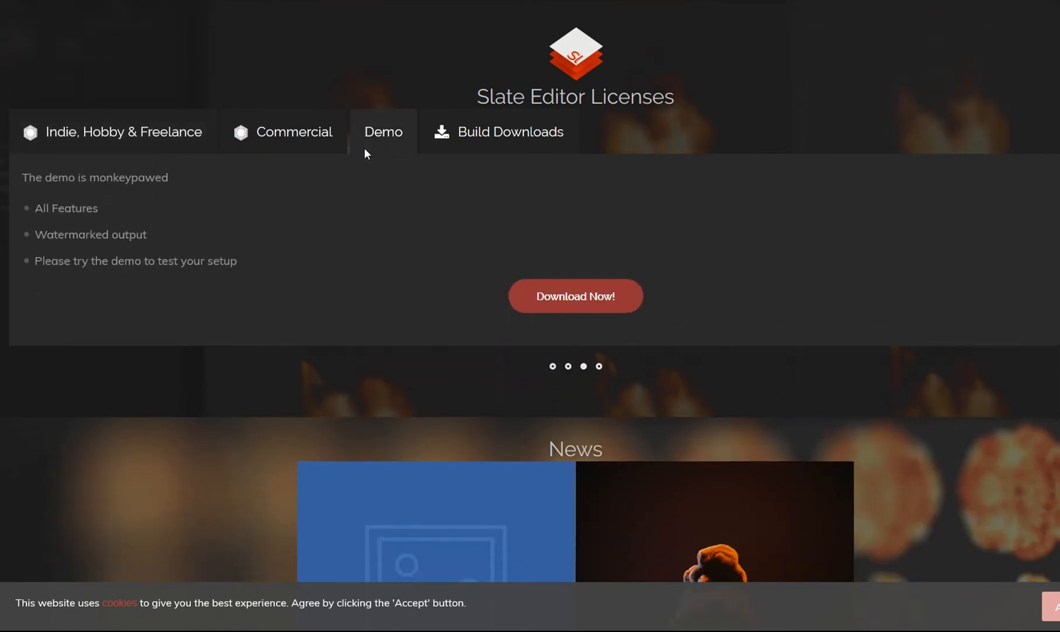
{"action": "mouse_move", "coordinate": [401, 144]}
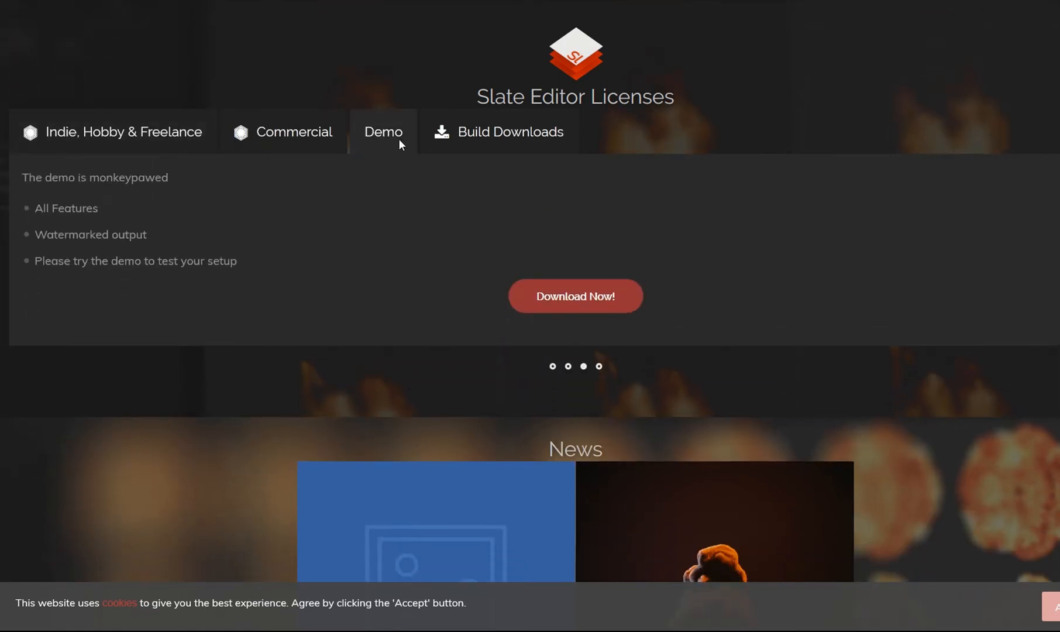
{"action": "left_click", "coordinate": [112, 131]}
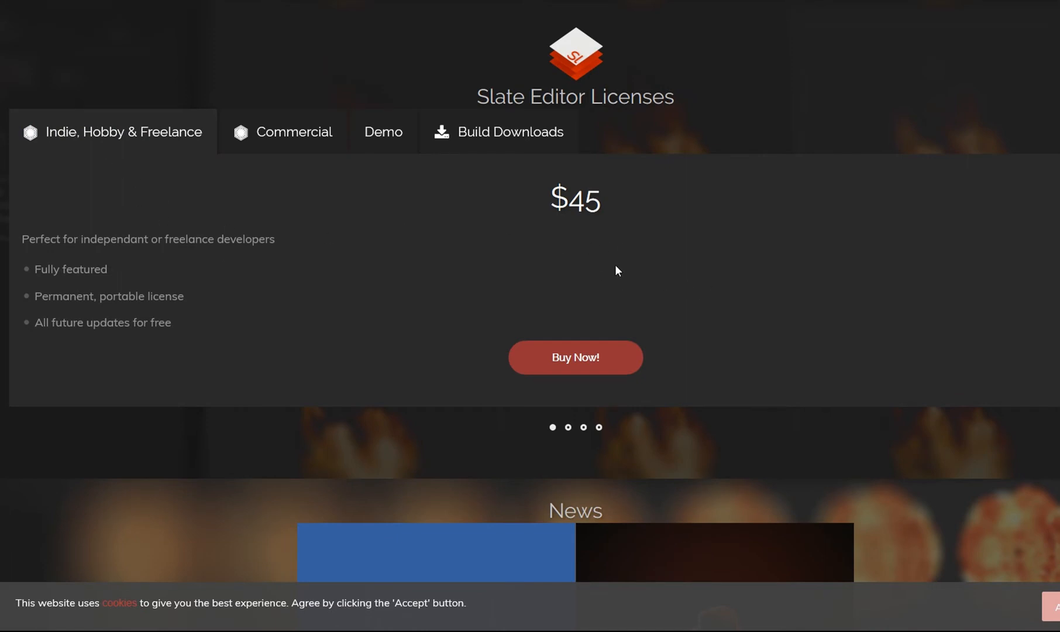
{"action": "mouse_move", "coordinate": [856, 281]}
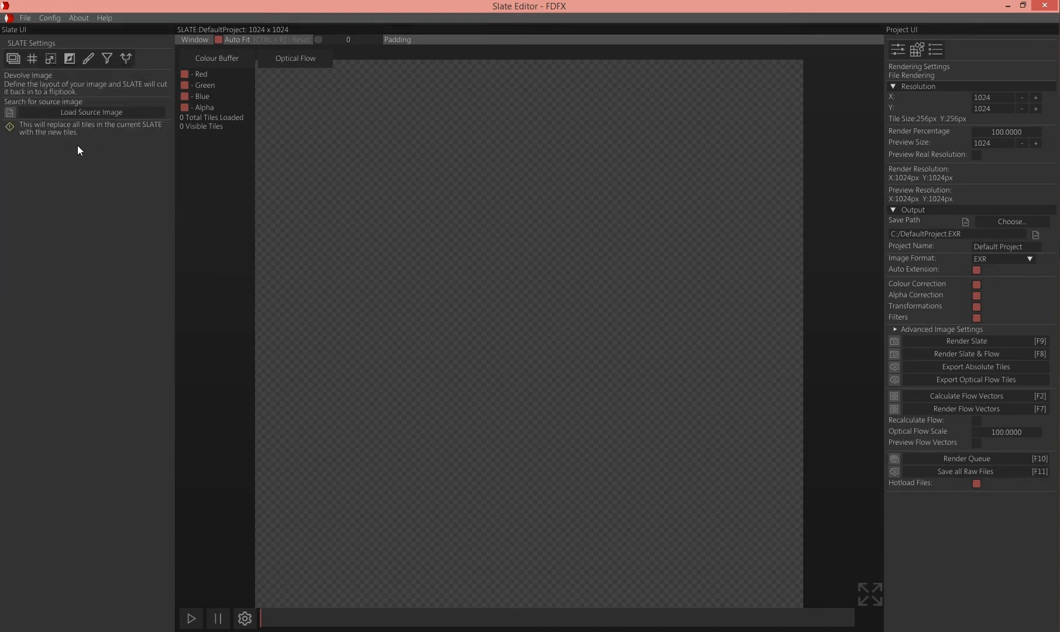
Load T_explosion_03.png and cut it into a 4-by-4 slate of 16 tiles.
{"action": "left_click", "coordinate": [91, 112]}
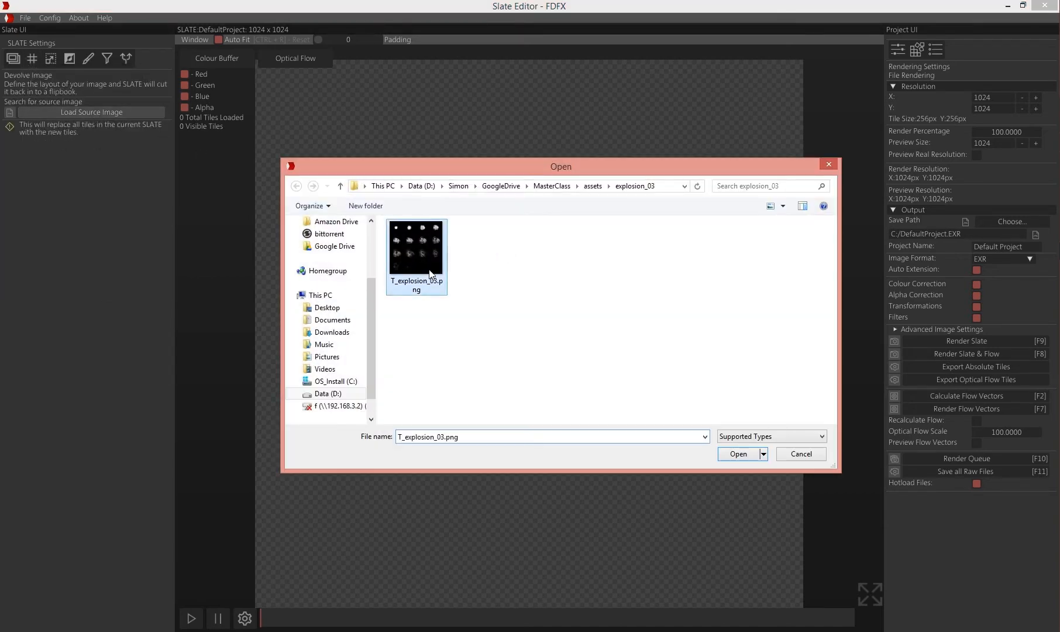
{"action": "left_click", "coordinate": [738, 453]}
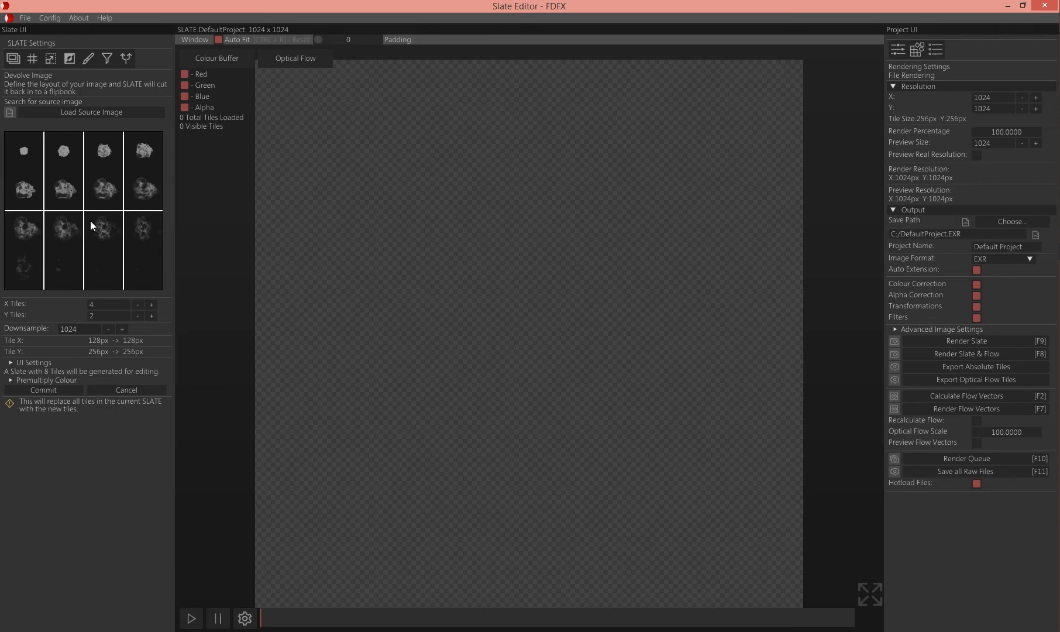
{"action": "left_click", "coordinate": [151, 314]}
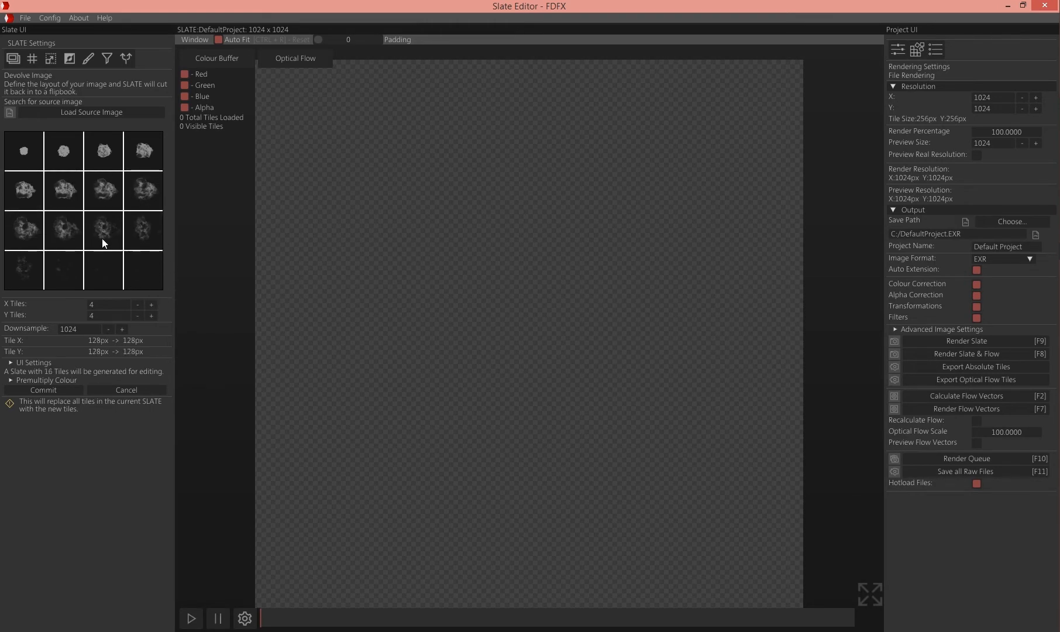
{"action": "left_click", "coordinate": [43, 389]}
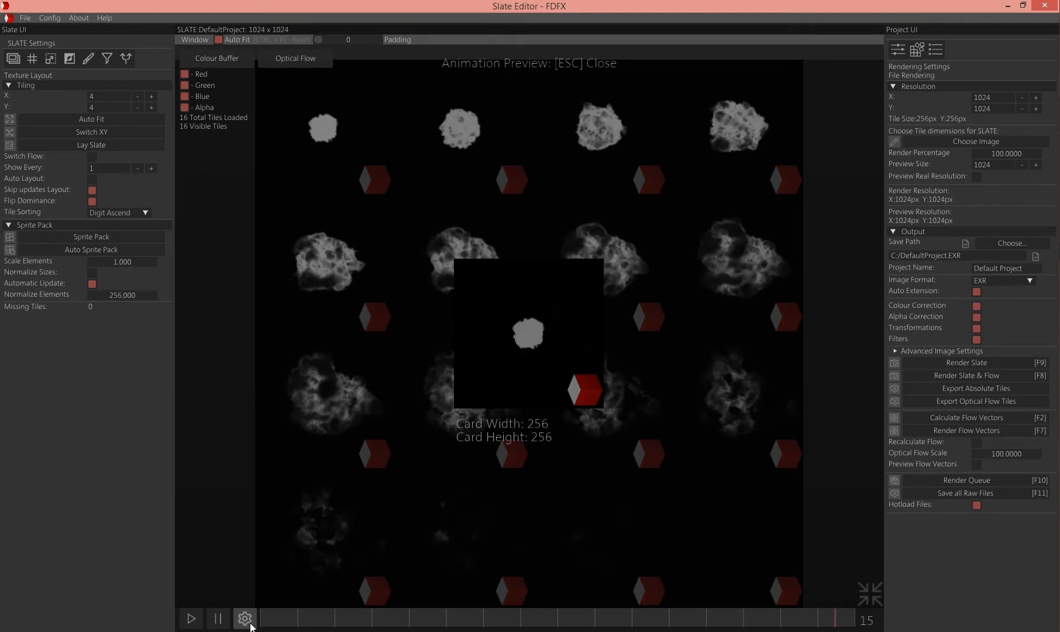
Set the animation preview duration to 10 seconds.
{"action": "left_click", "coordinate": [245, 617]}
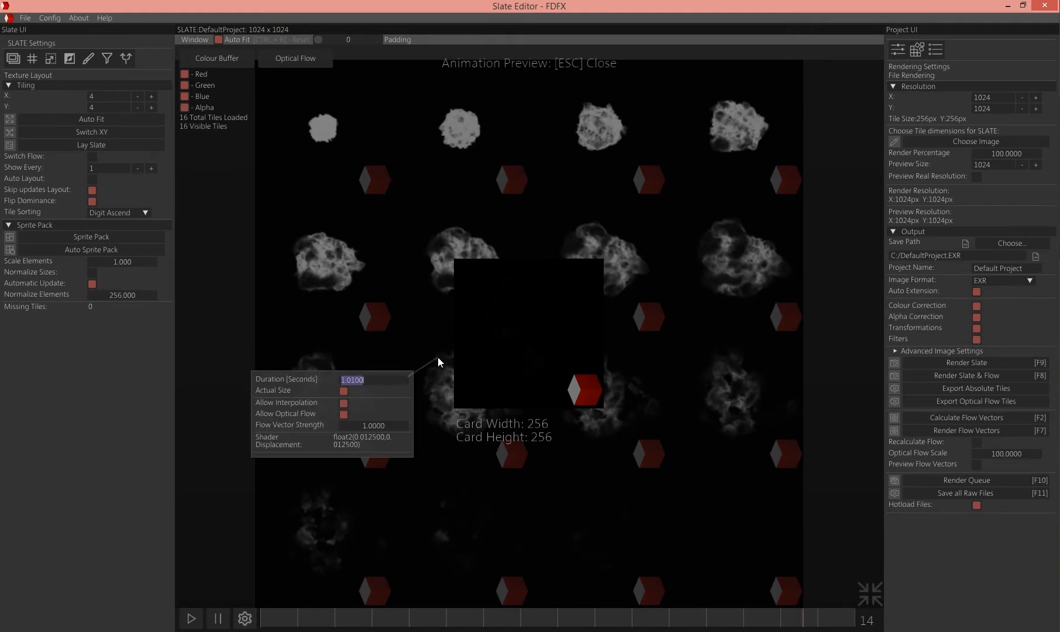
{"action": "type", "text": "10.0000"}
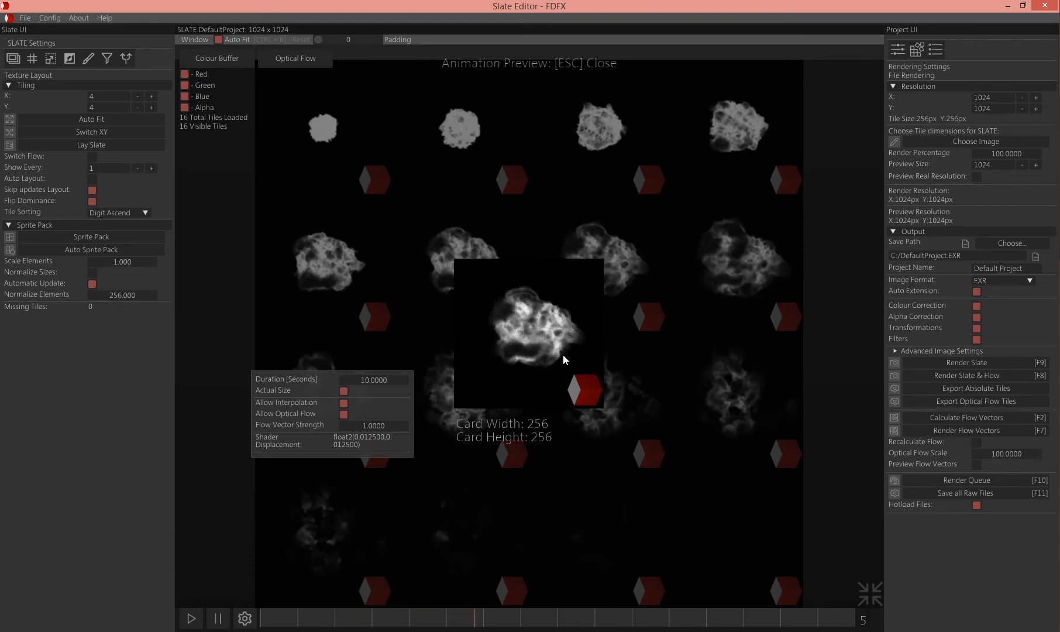
{"action": "left_click", "coordinate": [343, 402]}
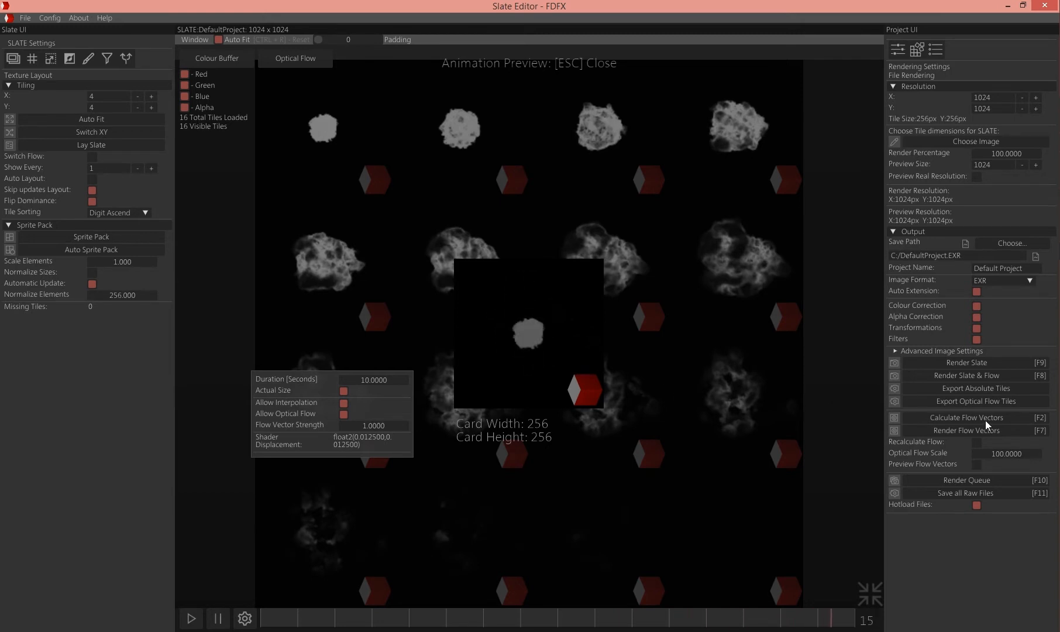
Calculate flow vectors between the 16 explosion frames.
{"action": "left_click", "coordinate": [958, 416]}
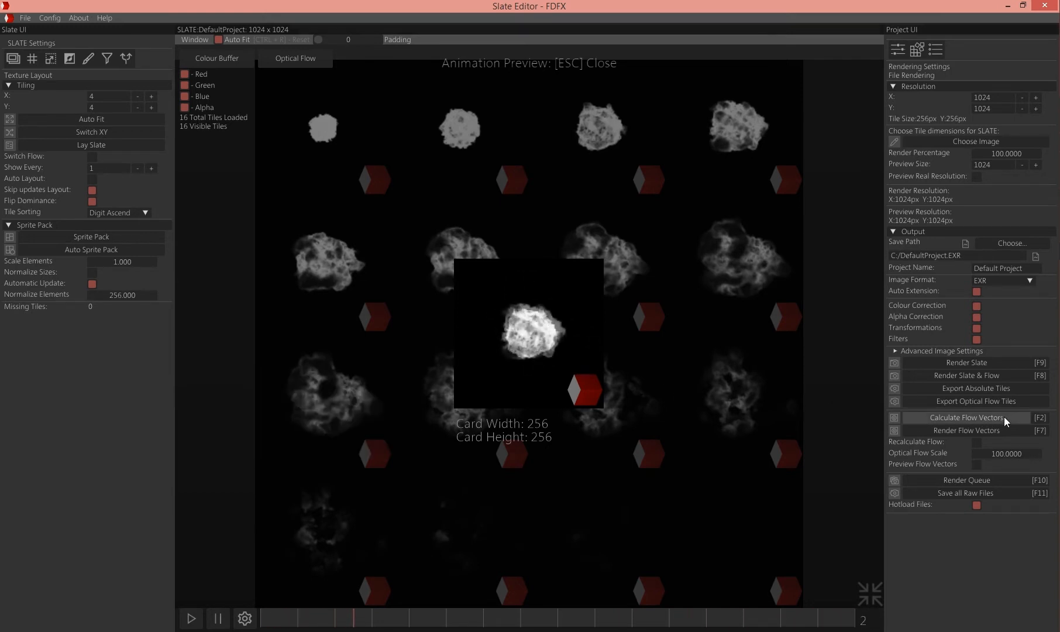
{"action": "left_click", "coordinate": [963, 416]}
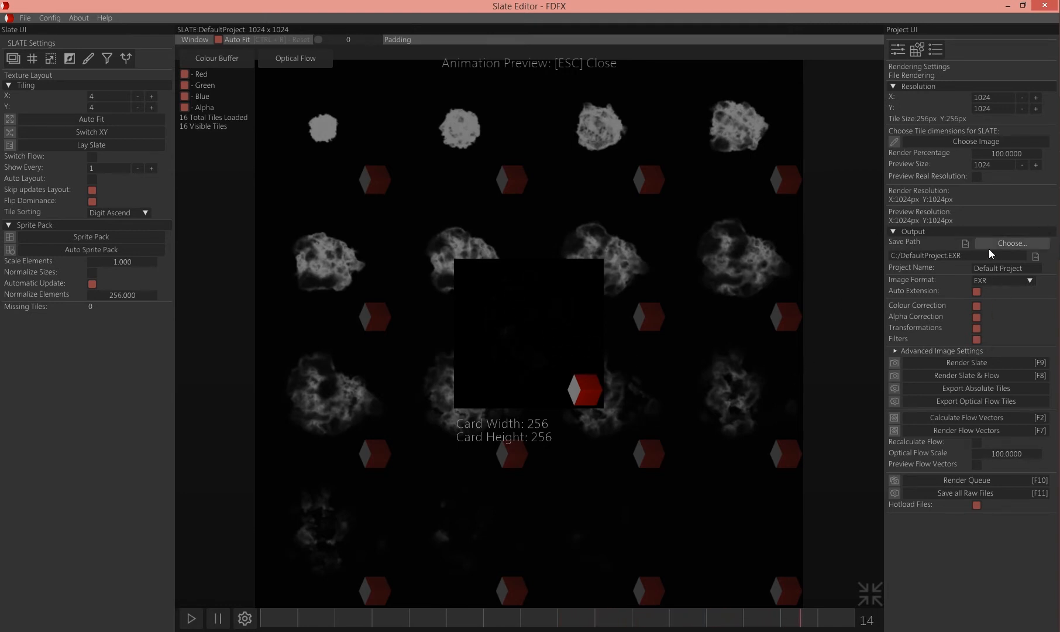
Render the flow vectors to T_explosion_03_FLW.EXR in the explosion_03 folder.
{"action": "left_click", "coordinate": [1011, 244]}
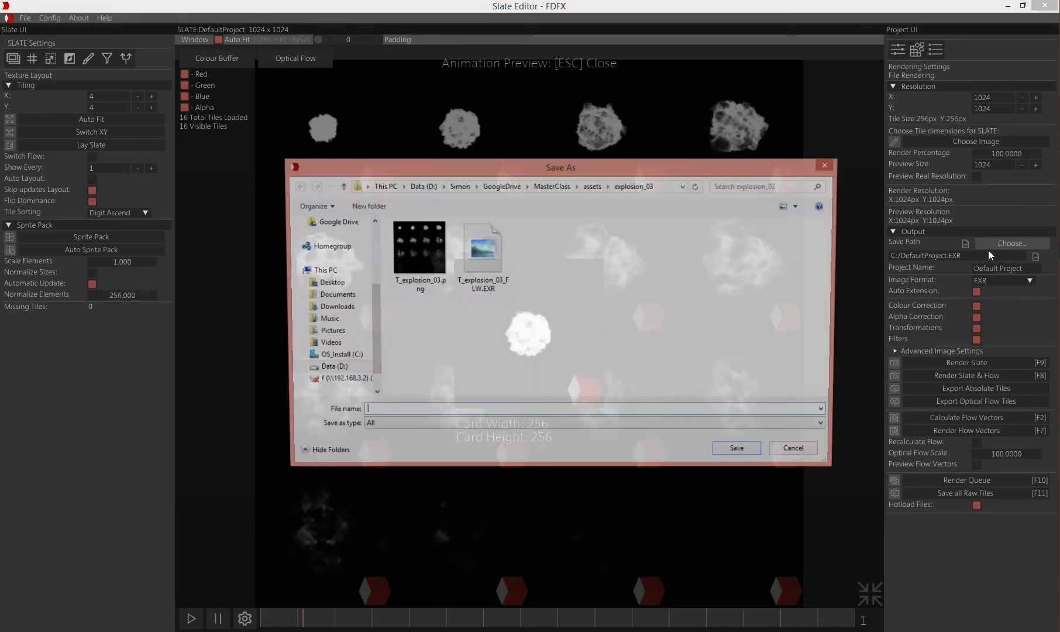
{"action": "left_click", "coordinate": [481, 246]}
{"action": "type", "text": "T_explosion_03"}
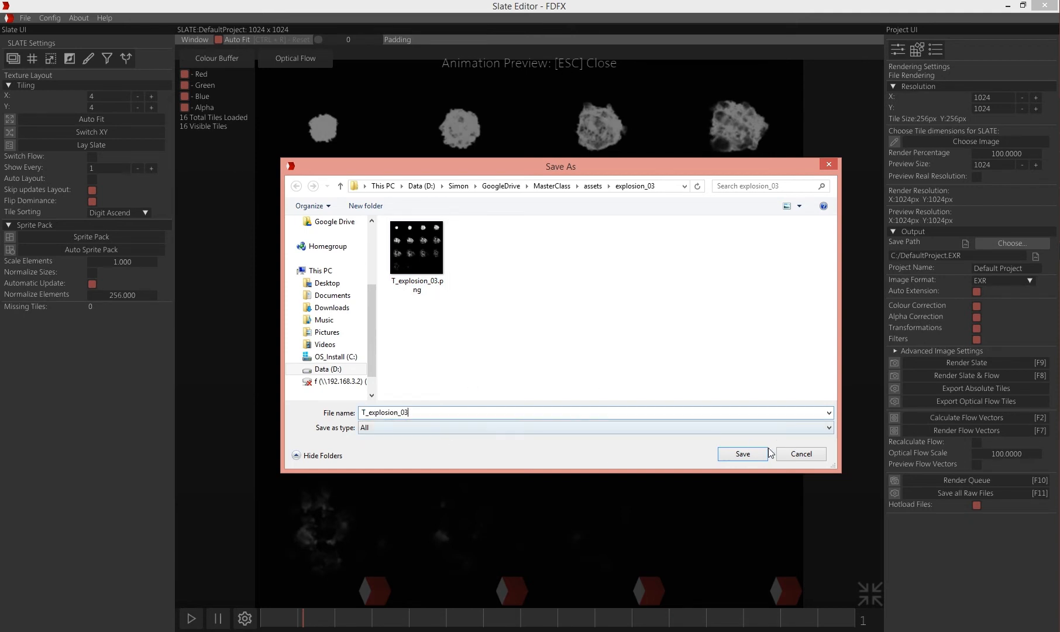
{"action": "left_click", "coordinate": [742, 453]}
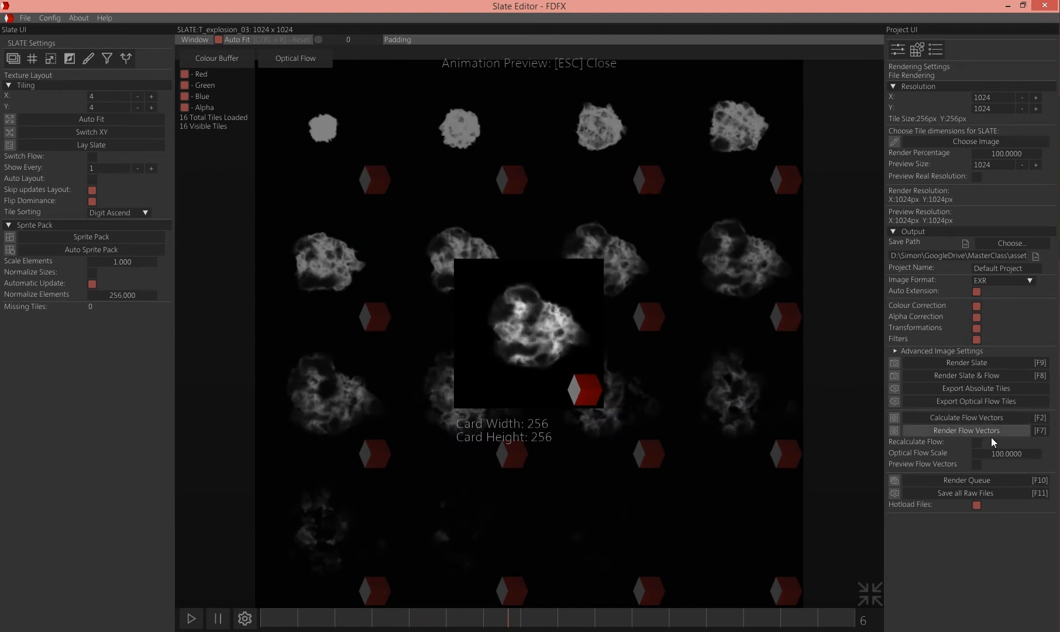
{"action": "left_click", "coordinate": [967, 431]}
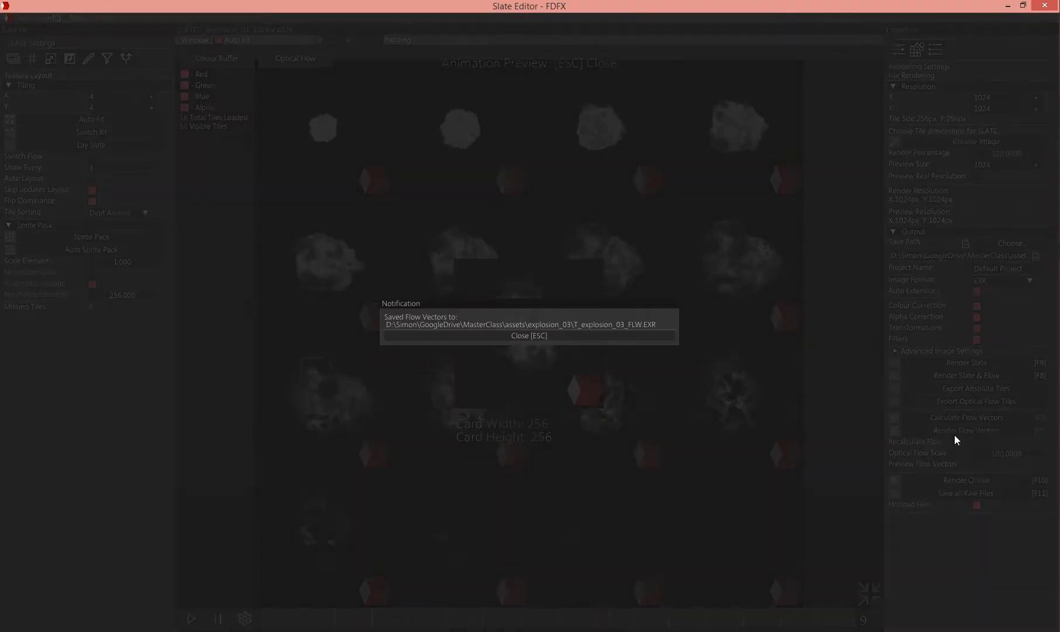
{"action": "left_click", "coordinate": [528, 336]}
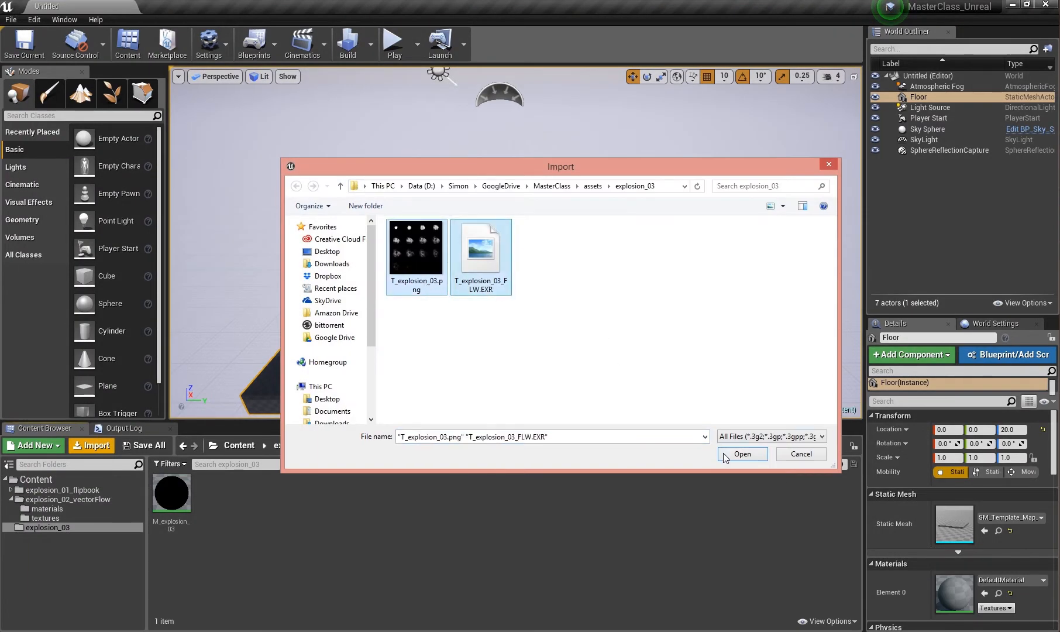
Import both explosion textures and open the M_explosion_03 material.
{"action": "left_click", "coordinate": [741, 454]}
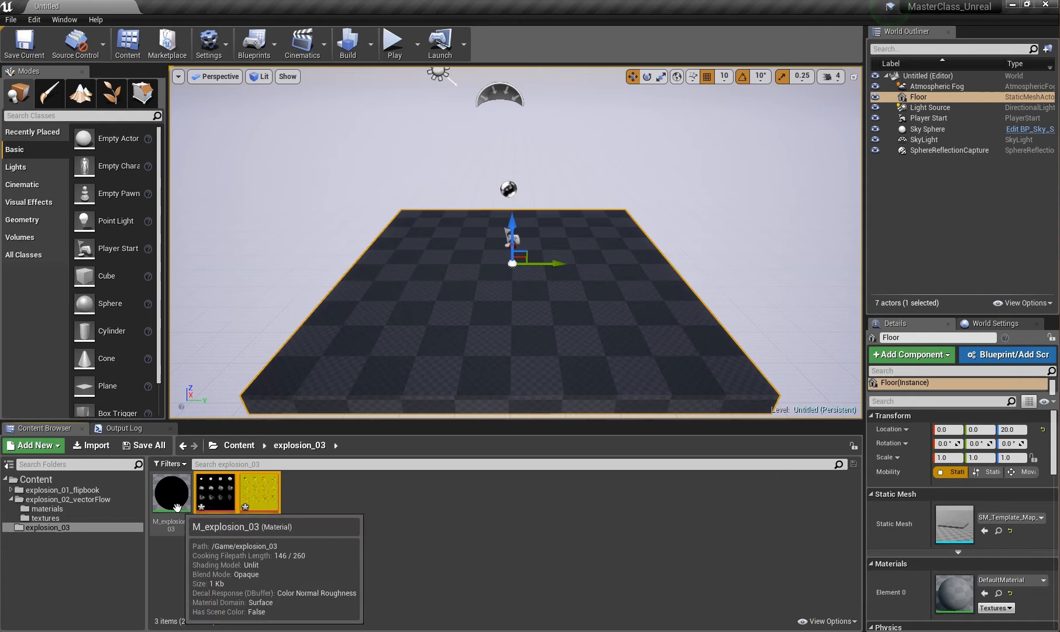
{"action": "double_click", "coordinate": [170, 491]}
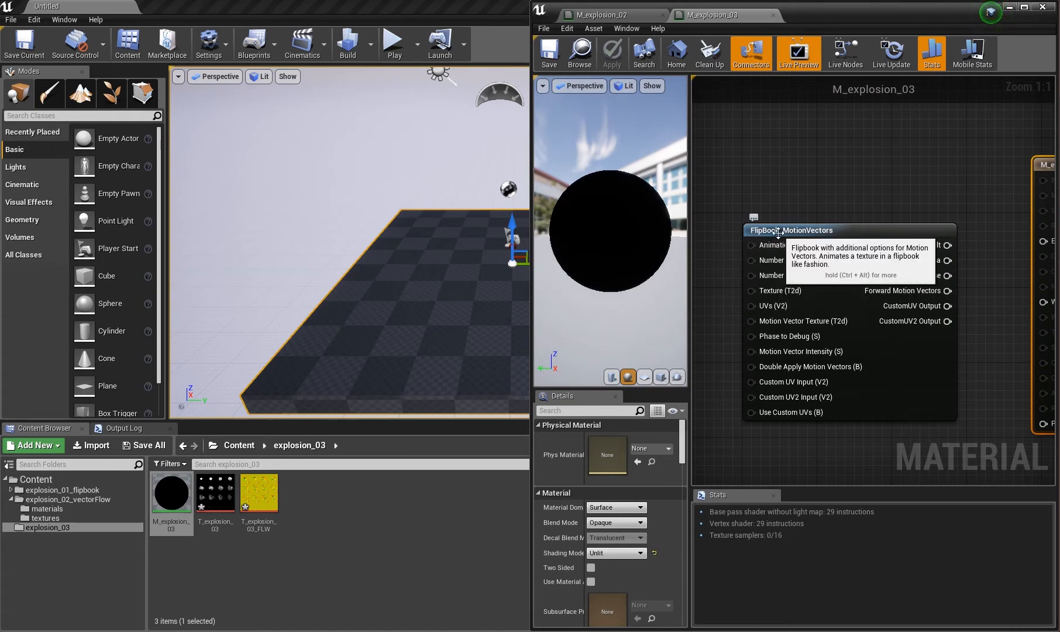
{"action": "mouse_move", "coordinate": [914, 311]}
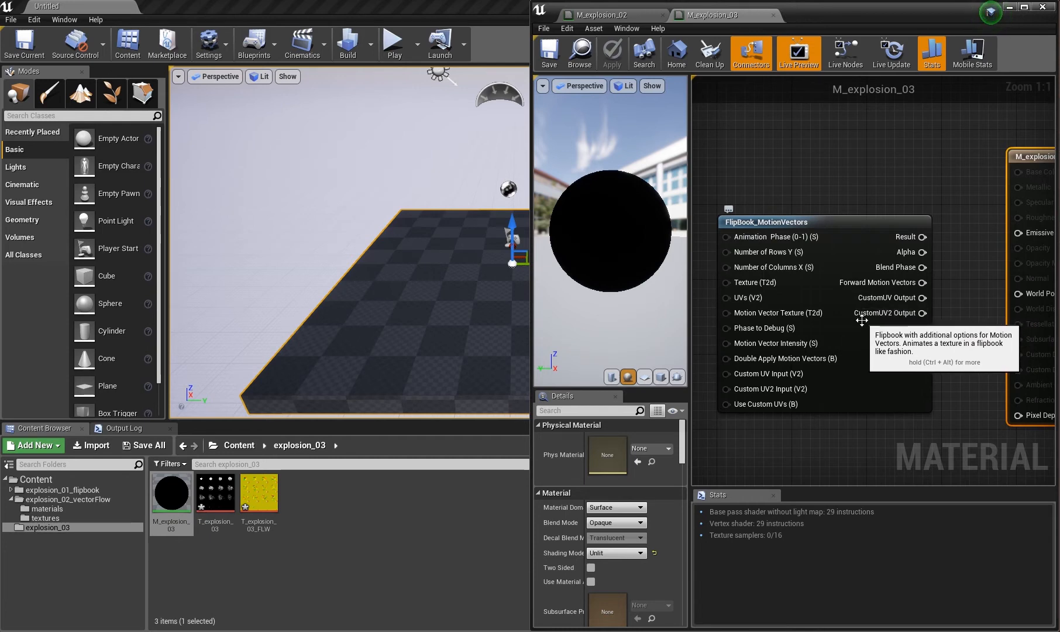
{"action": "mouse_move", "coordinate": [970, 309]}
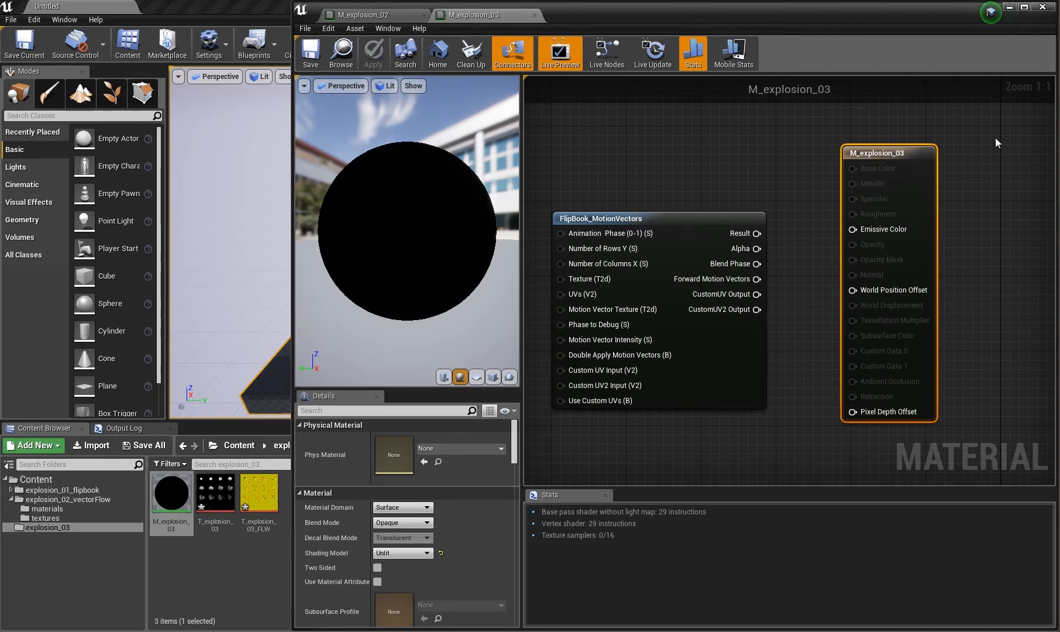
{"action": "mouse_move", "coordinate": [722, 310]}
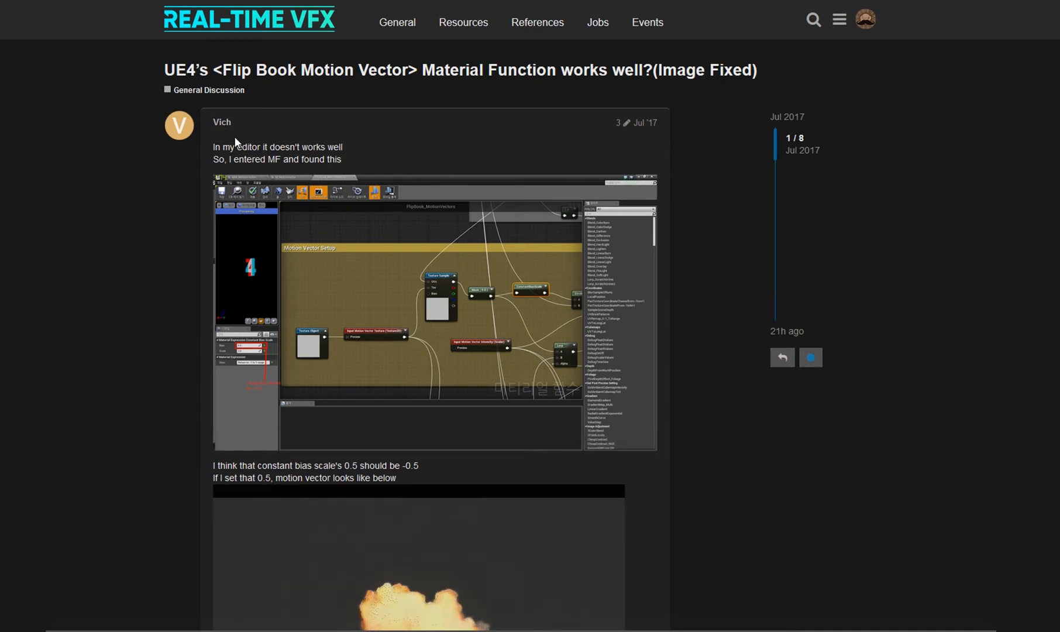
{"action": "scroll", "scroll_direction": "down", "scroll_amount": 3}
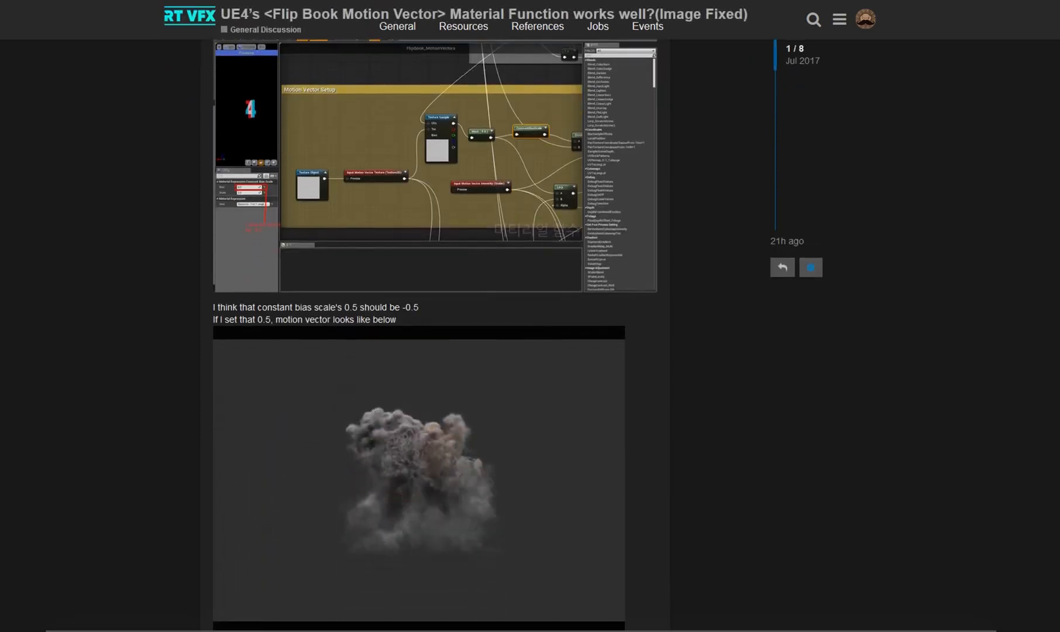
{"action": "scroll", "scroll_direction": "down", "scroll_amount": 3}
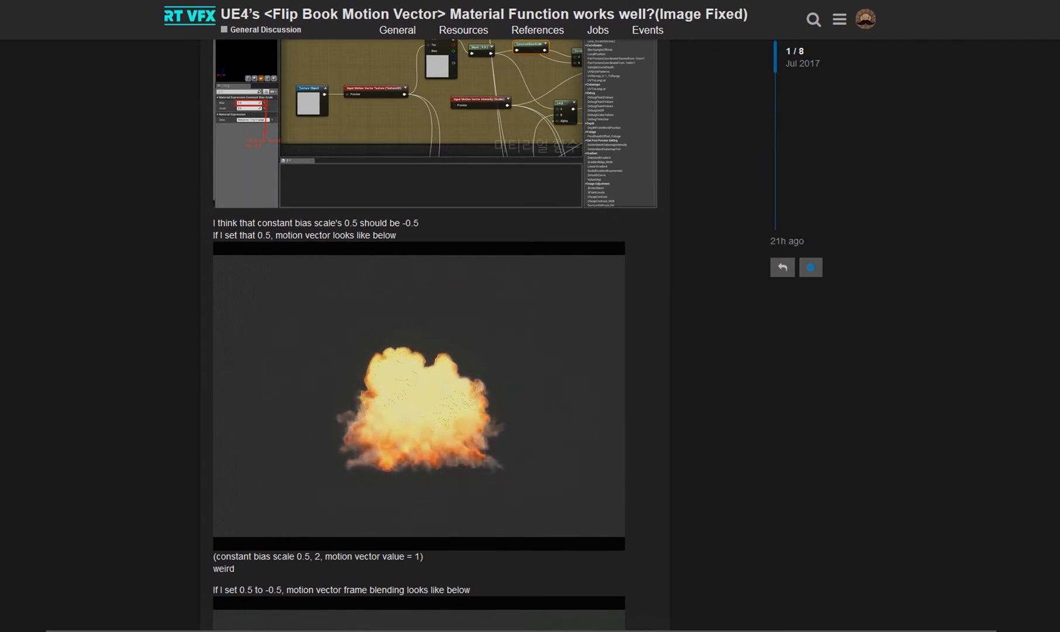
{"action": "scroll", "scroll_direction": "down", "scroll_amount": 3}
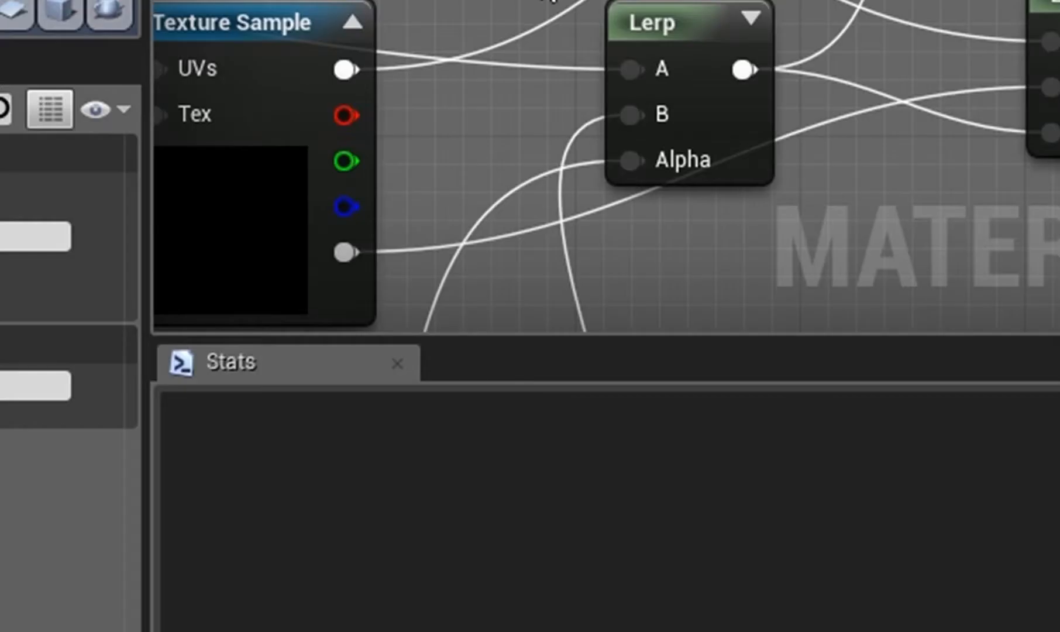
Set the ConstantBiasScale bias to -0.5 in FlipBook_MotionVectors and apply the change.
{"action": "left_click", "coordinate": [528, 363]}
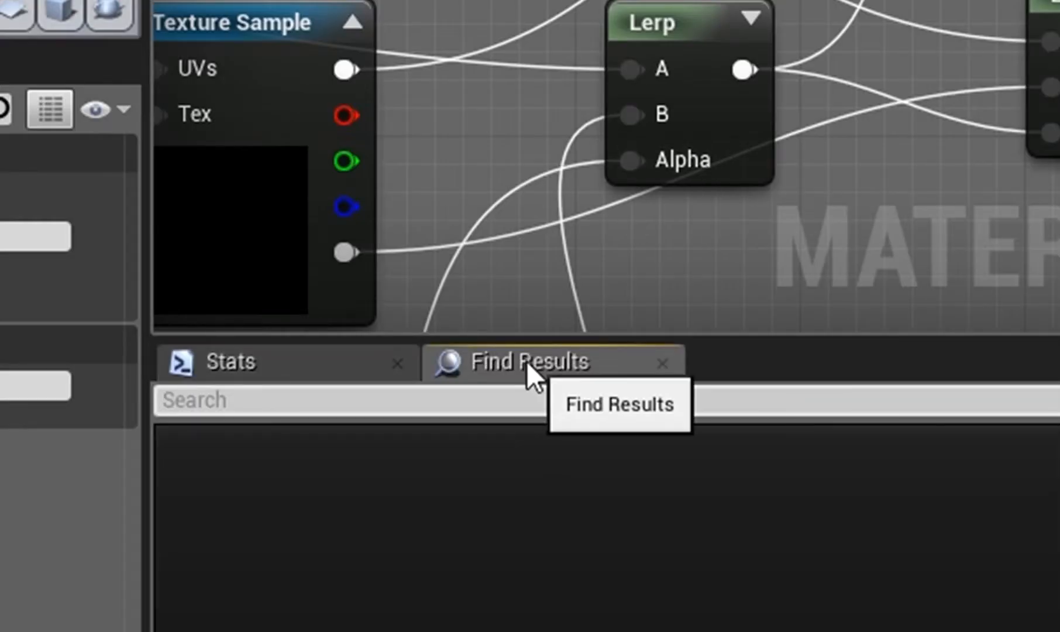
{"action": "type", "text": "bias"}
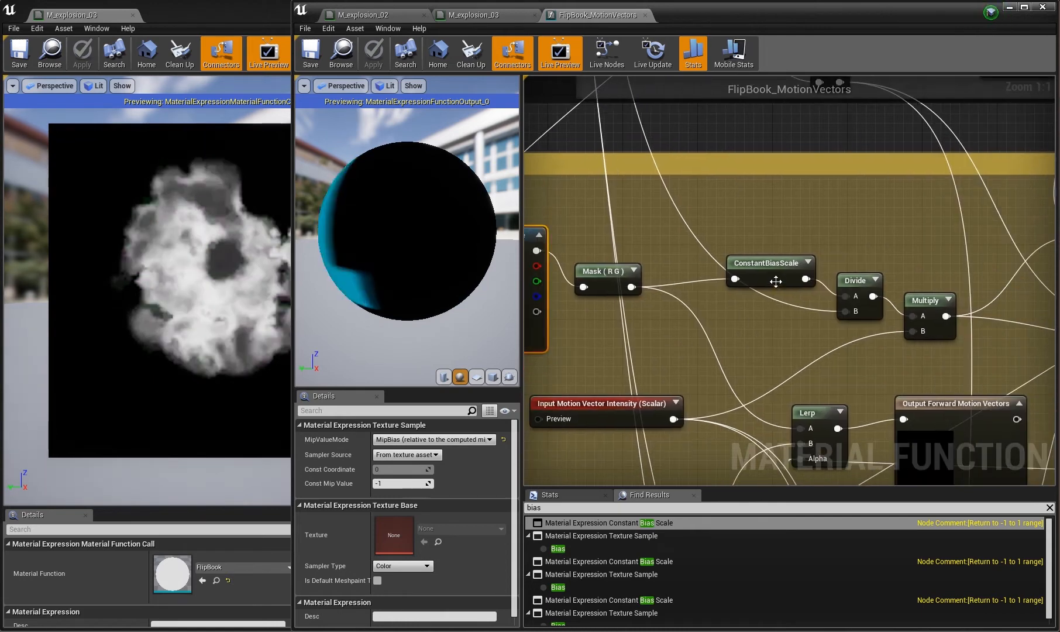
{"action": "left_click", "coordinate": [768, 263]}
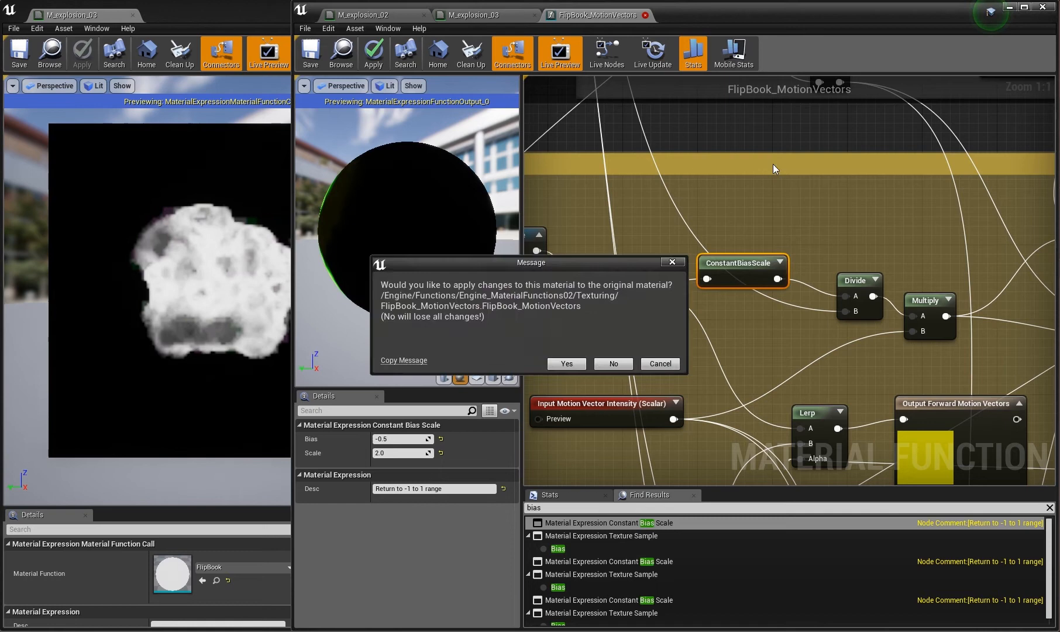
{"action": "left_click", "coordinate": [611, 364]}
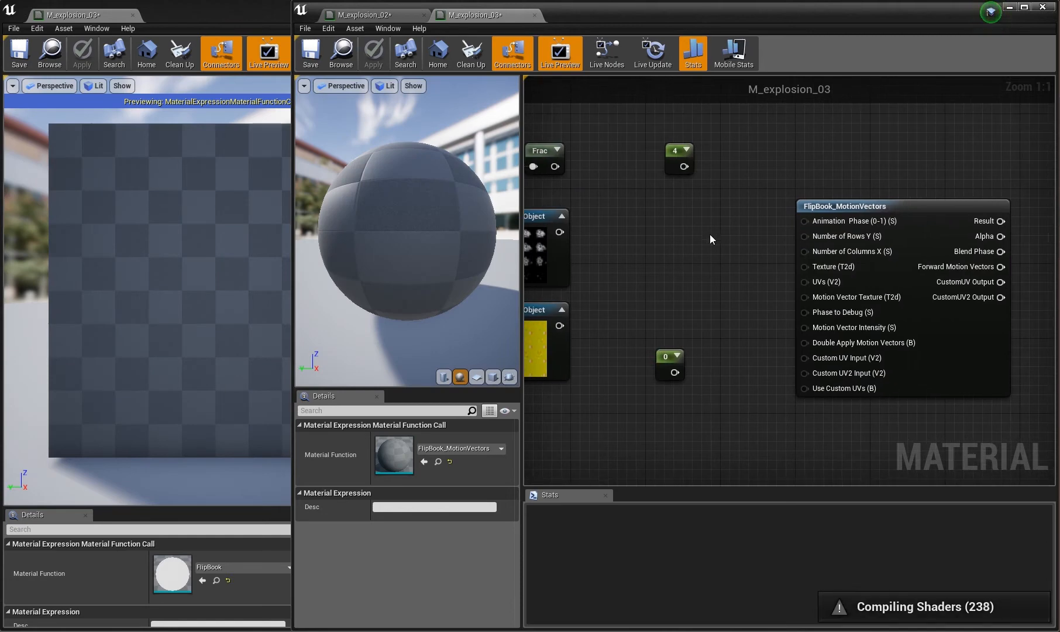
Wire the looping time into Animation Phase and the flipbook texture into the Texture input.
{"action": "left_click", "coordinate": [675, 150]}
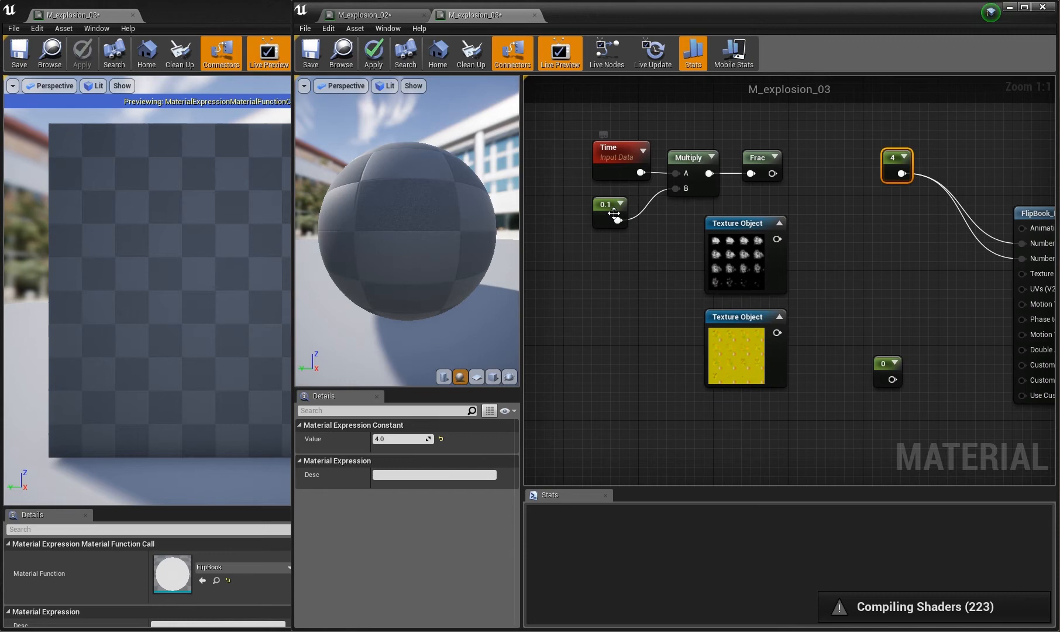
{"action": "mouse_move", "coordinate": [675, 189]}
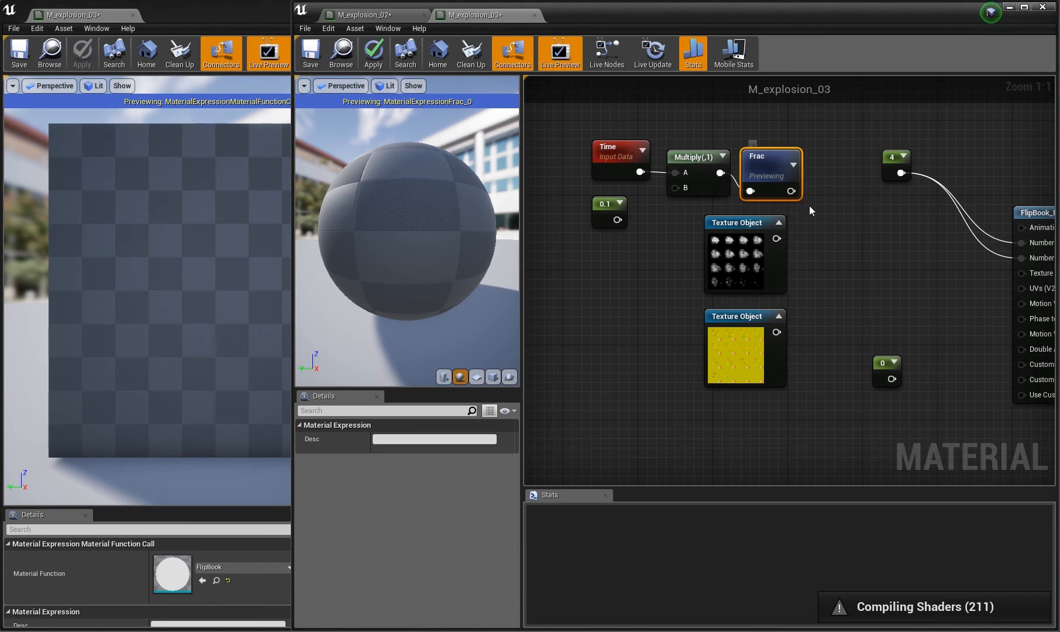
{"action": "mouse_move", "coordinate": [854, 298]}
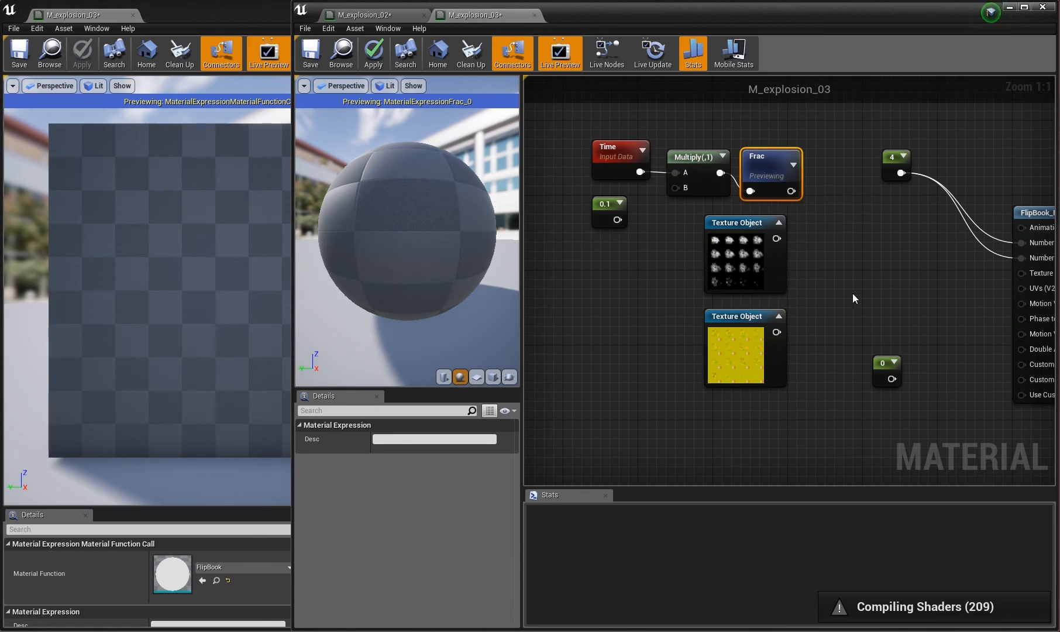
{"action": "mouse_move", "coordinate": [864, 254]}
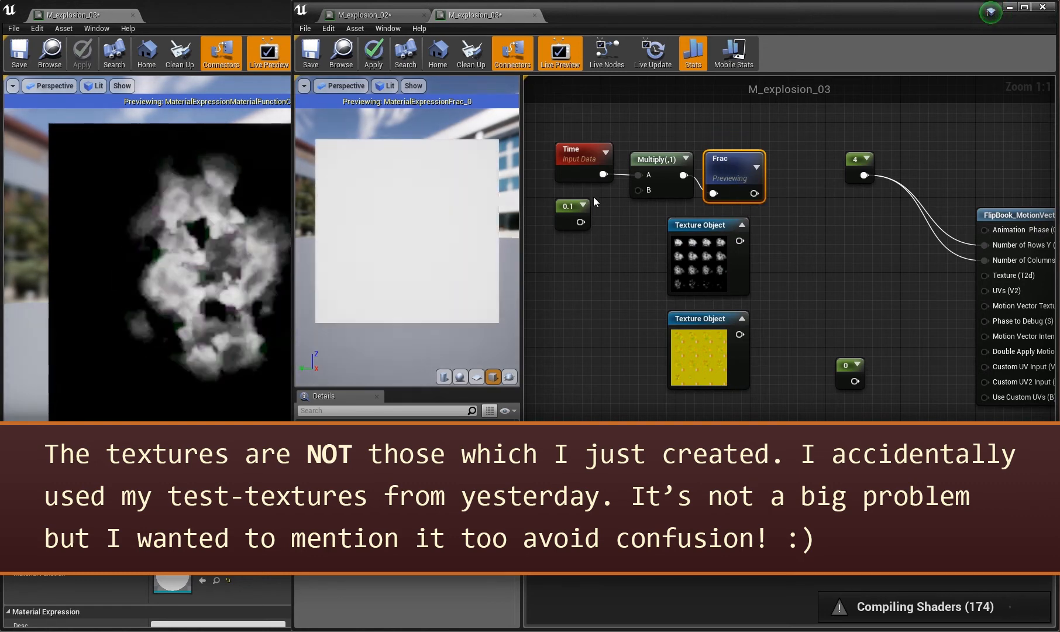
{"action": "left_click_drag", "start_coordinate": [580, 221], "coordinate": [639, 189]}
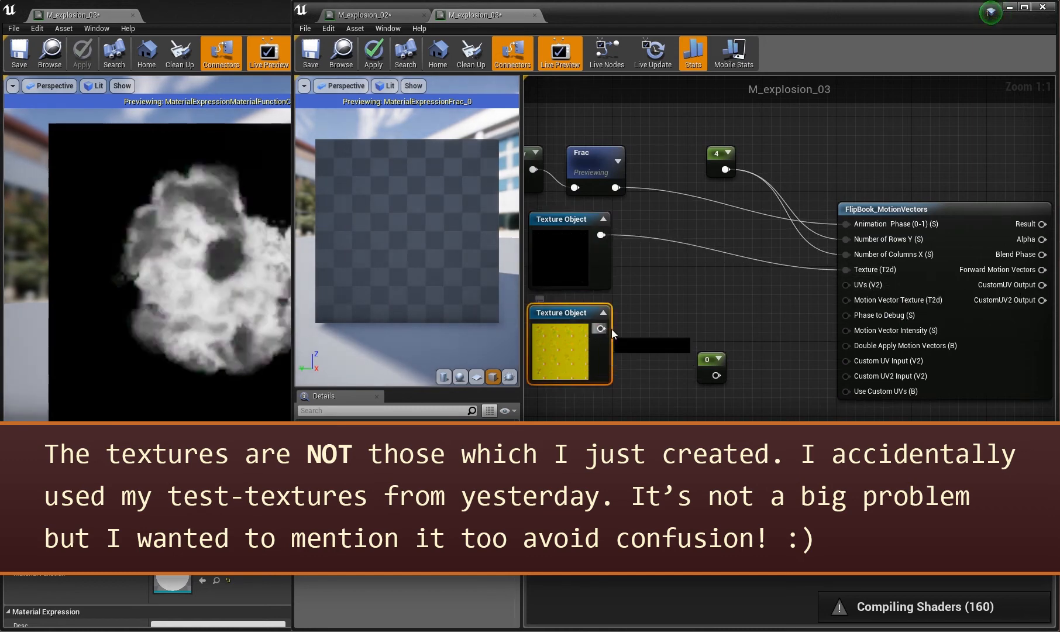
{"action": "left_click_drag", "start_coordinate": [600, 328], "coordinate": [843, 330]}
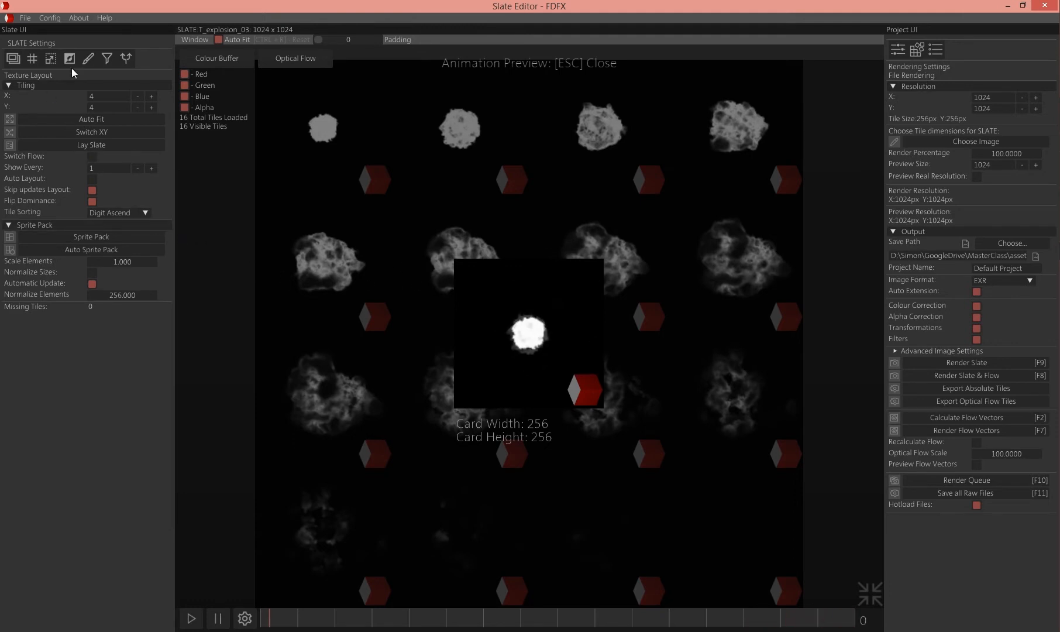
Wire the flow-vector Texture Object into Motion Vector Texture with a 0.005863 Motion Vector Intensity constant.
{"action": "left_click", "coordinate": [125, 58]}
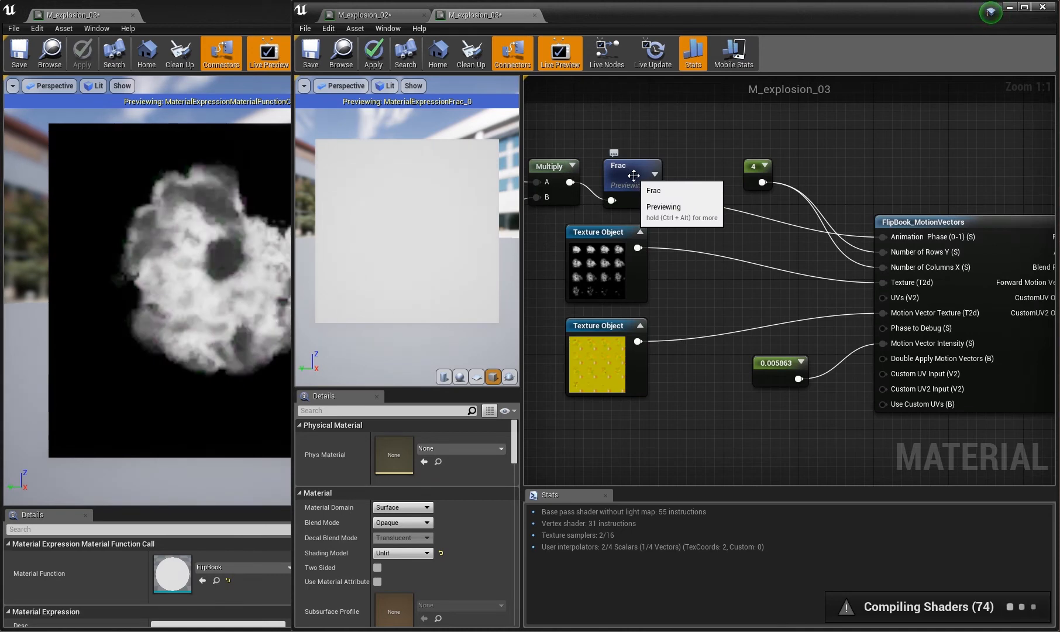
Route the FlipBook_MotionVectors Result into M_explosion_03's Emissive Color so the explosion previews.
{"action": "left_click", "coordinate": [615, 166]}
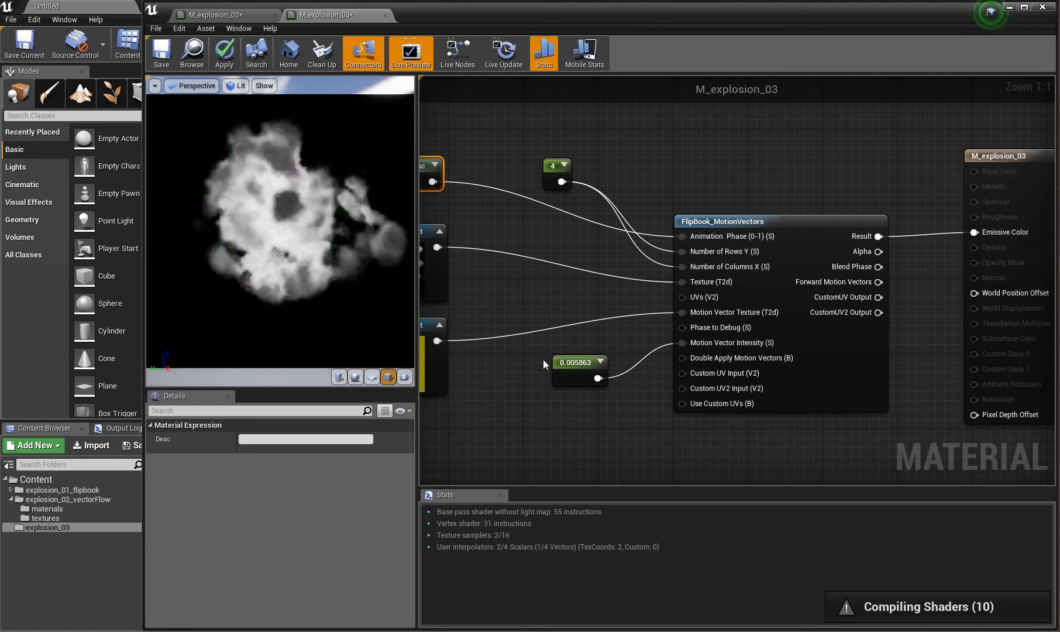
Change the motion vector intensity constant to the negative value -0.0263.
{"action": "left_click", "coordinate": [574, 363]}
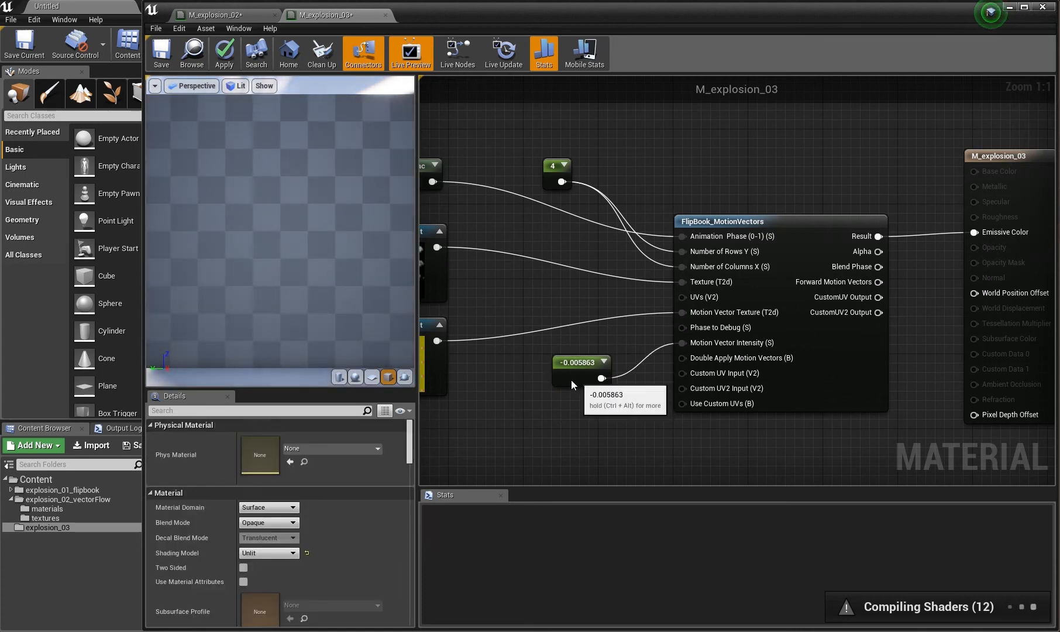
{"action": "left_click", "coordinate": [578, 362]}
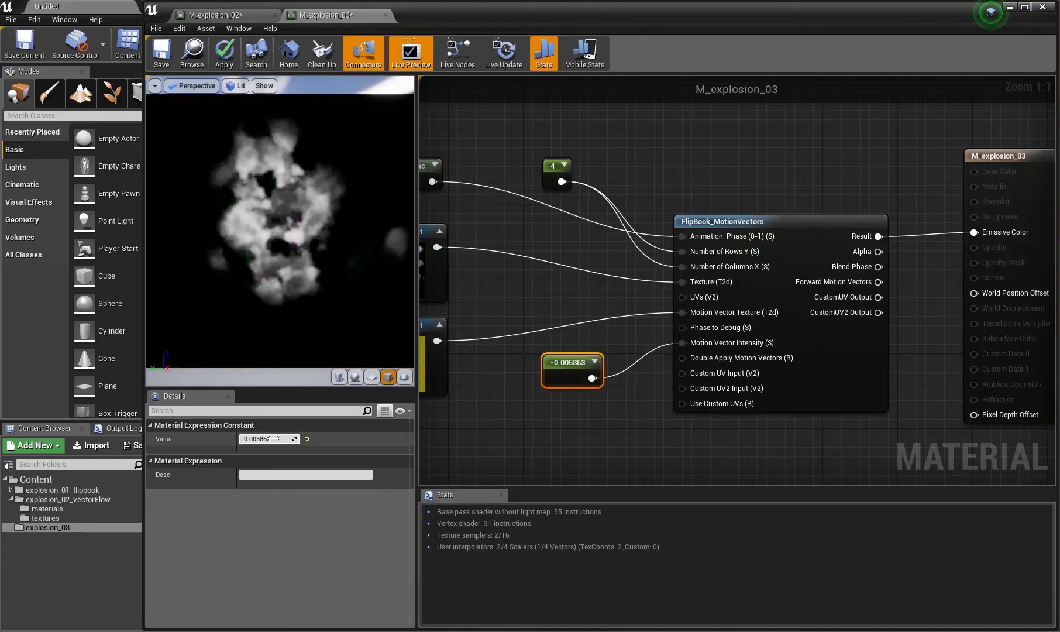
{"action": "type", "text": "-0.026299"}
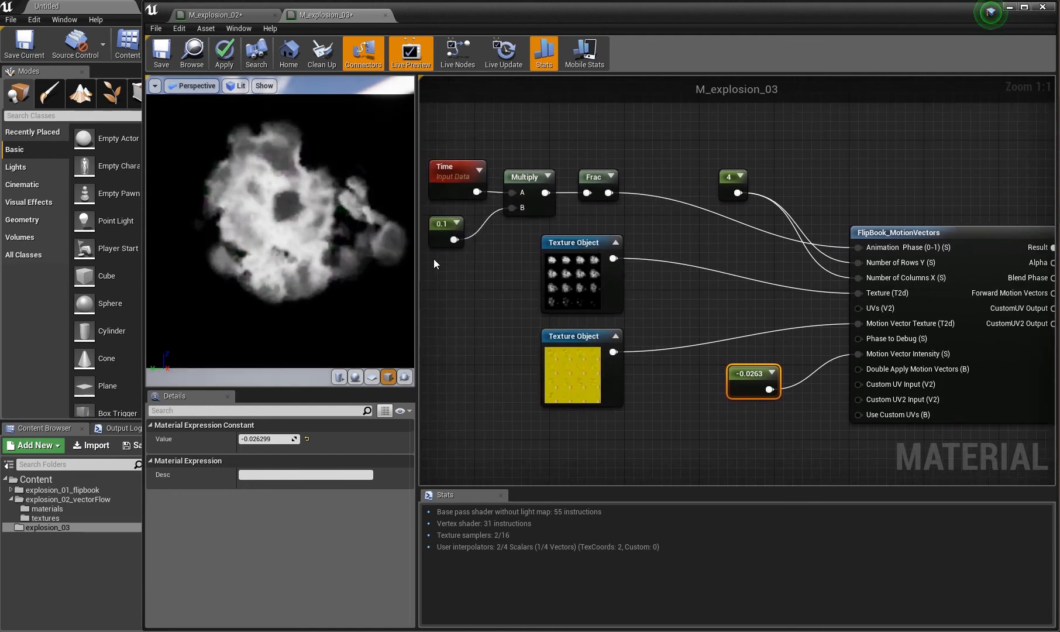
Lower the time multiplier constant feeding Multiply from 0.1 to 0.05 to slow the flipbook.
{"action": "left_click", "coordinate": [446, 223]}
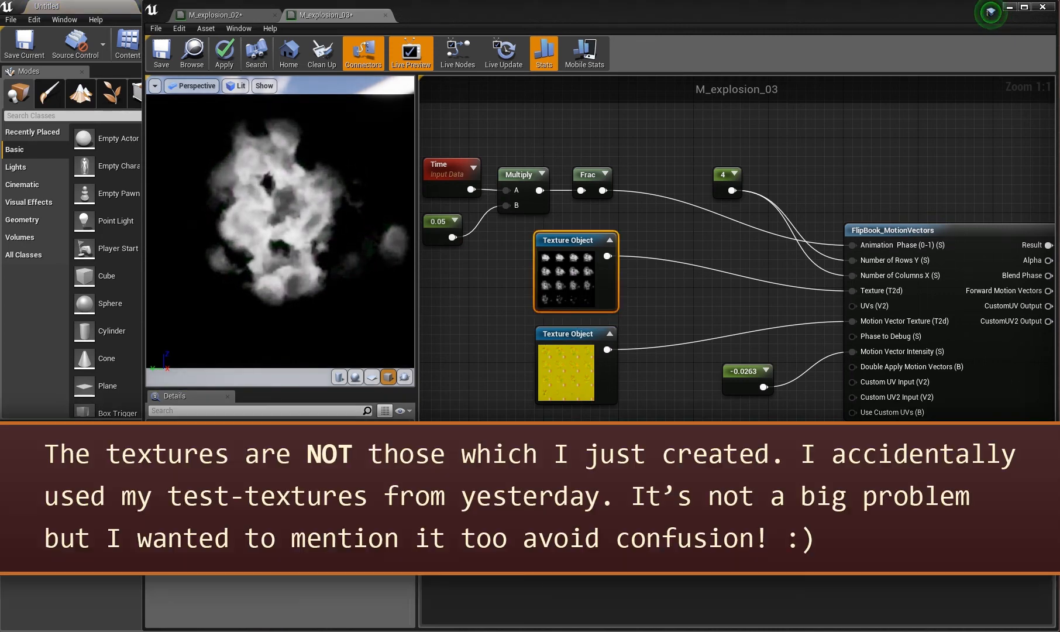
Inspect the flipbook texture, revealing it is T_explosion_02, and return to the M_explosion_03 graph.
{"action": "left_click", "coordinate": [442, 15]}
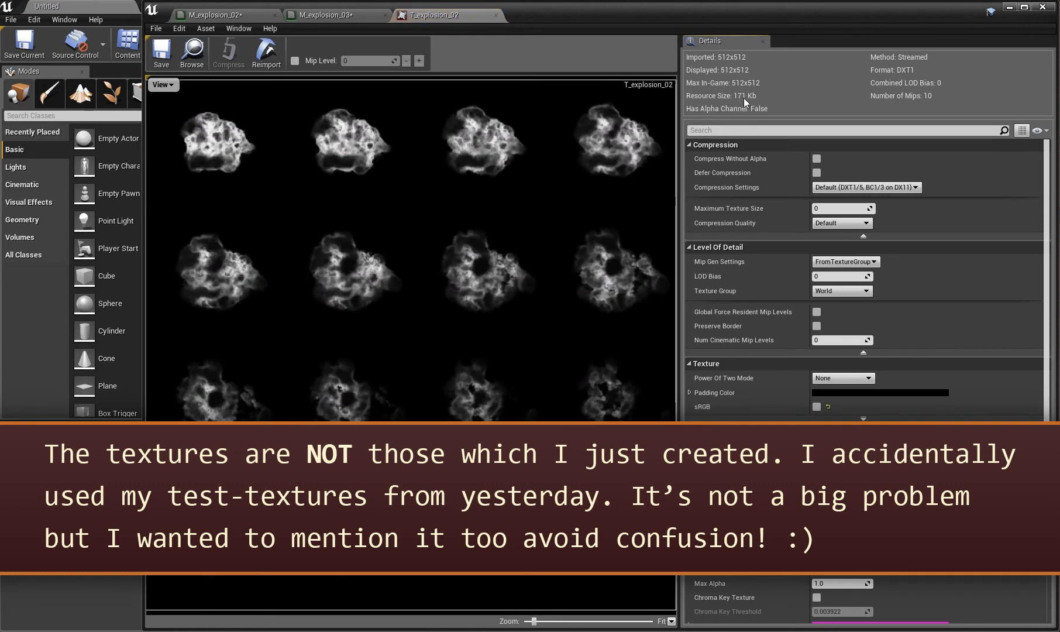
{"action": "mouse_move", "coordinate": [852, 194]}
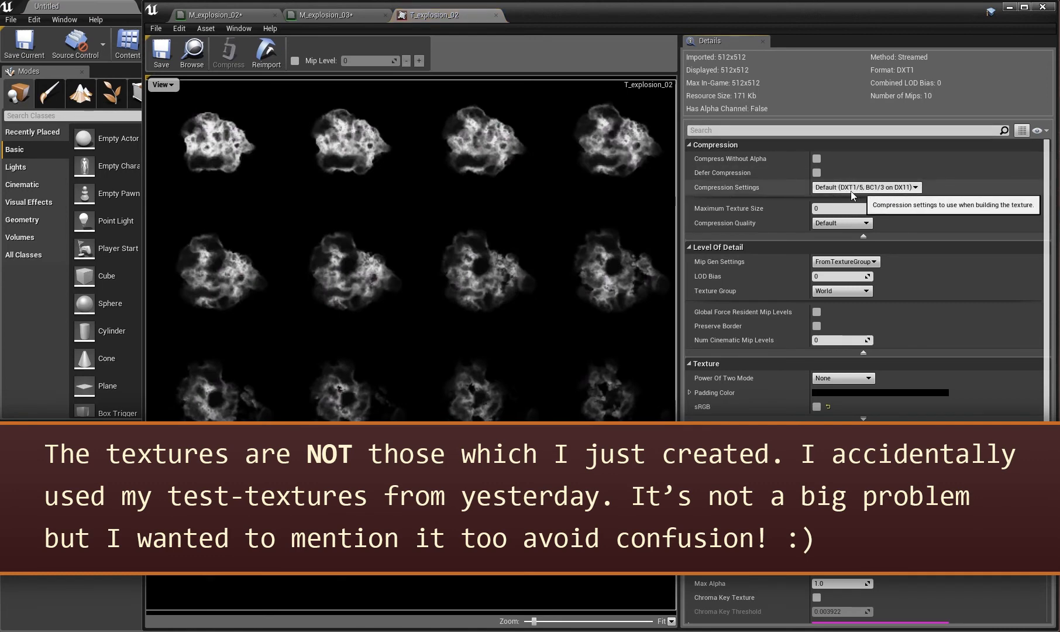
{"action": "mouse_move", "coordinate": [736, 102]}
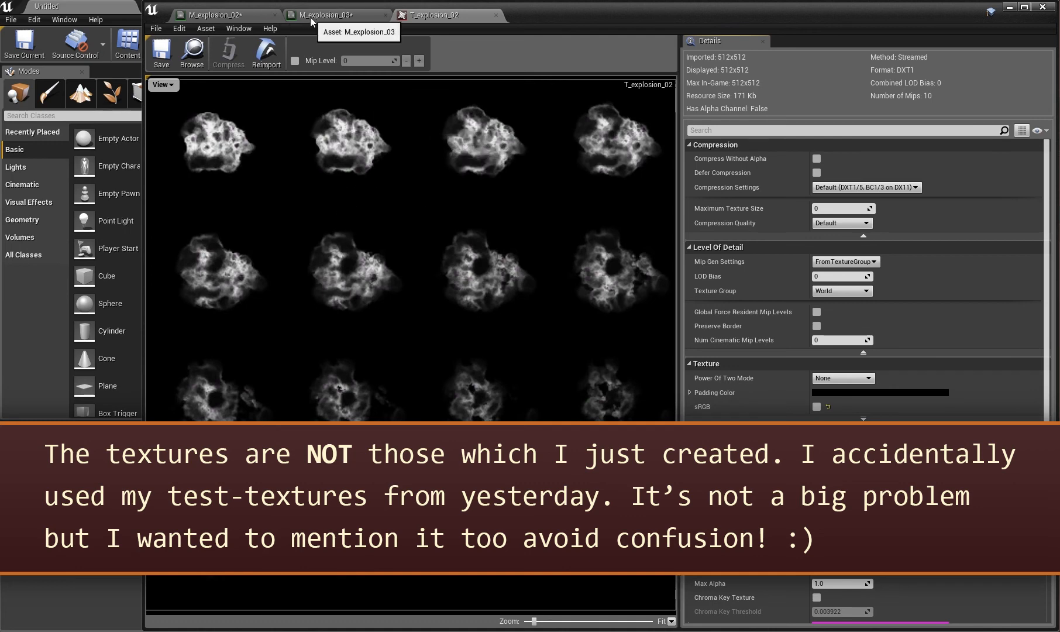
{"action": "left_click", "coordinate": [333, 14]}
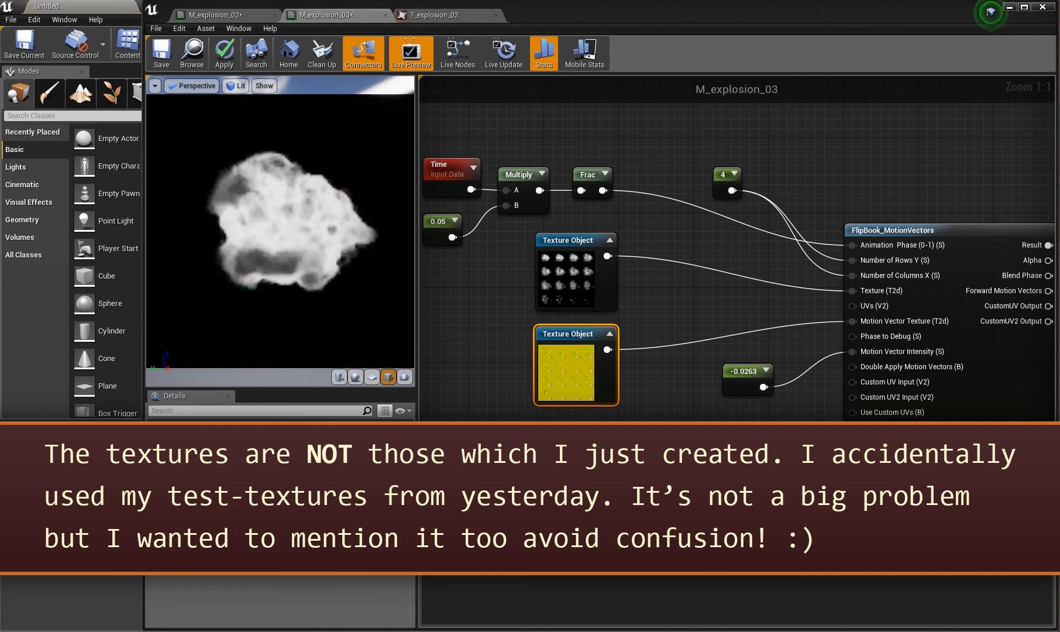
Inspect T_explosion_02_vector_FLW's size settings (capped at 256) and reopen T_explosion_02.
{"action": "left_click", "coordinate": [556, 15]}
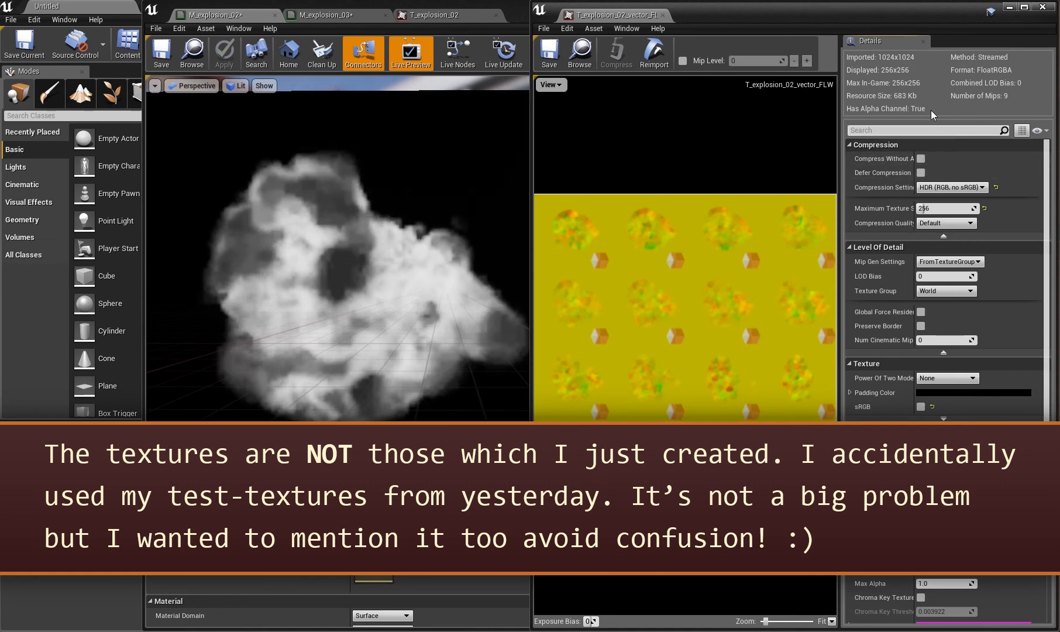
{"action": "type", "text": "size"}
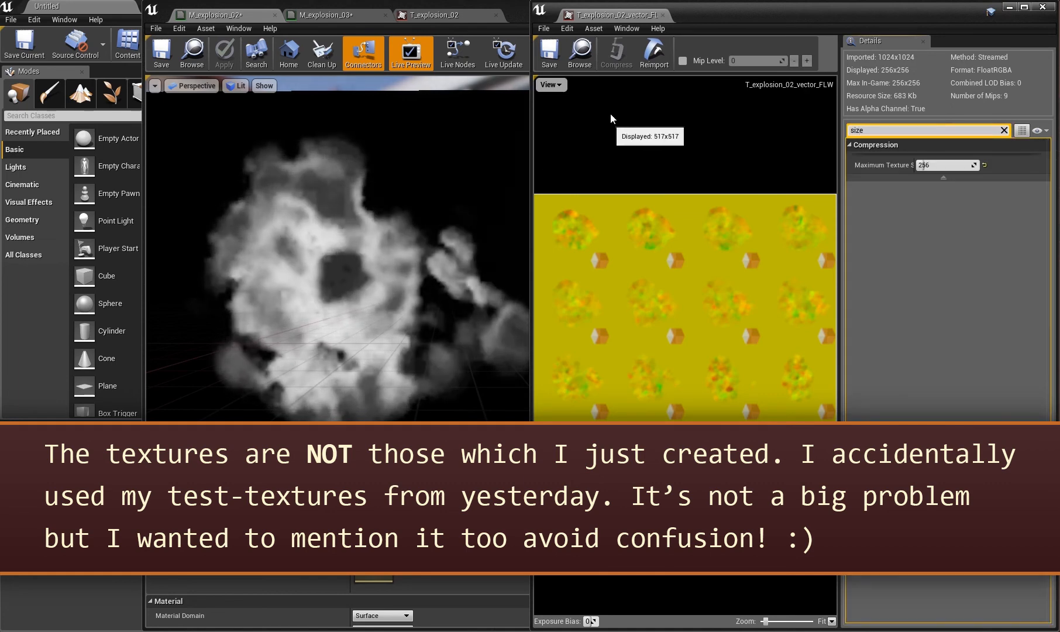
{"action": "left_click", "coordinate": [431, 14]}
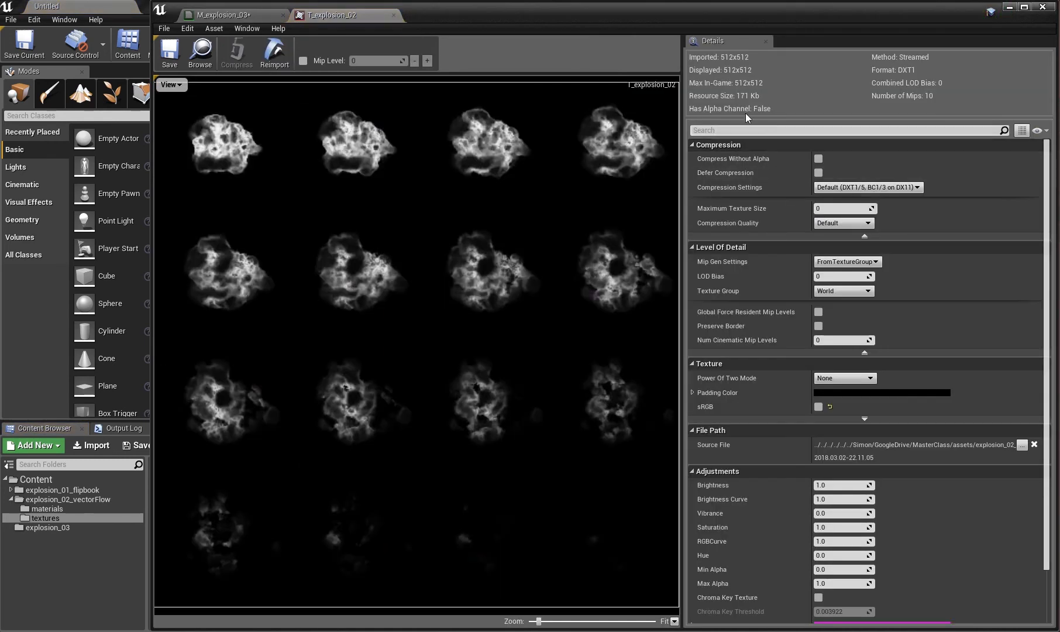
Dock the T_explosion_02_vector_FLW texture editor beside the M_explosion_03 material preview.
{"action": "left_click", "coordinate": [227, 15]}
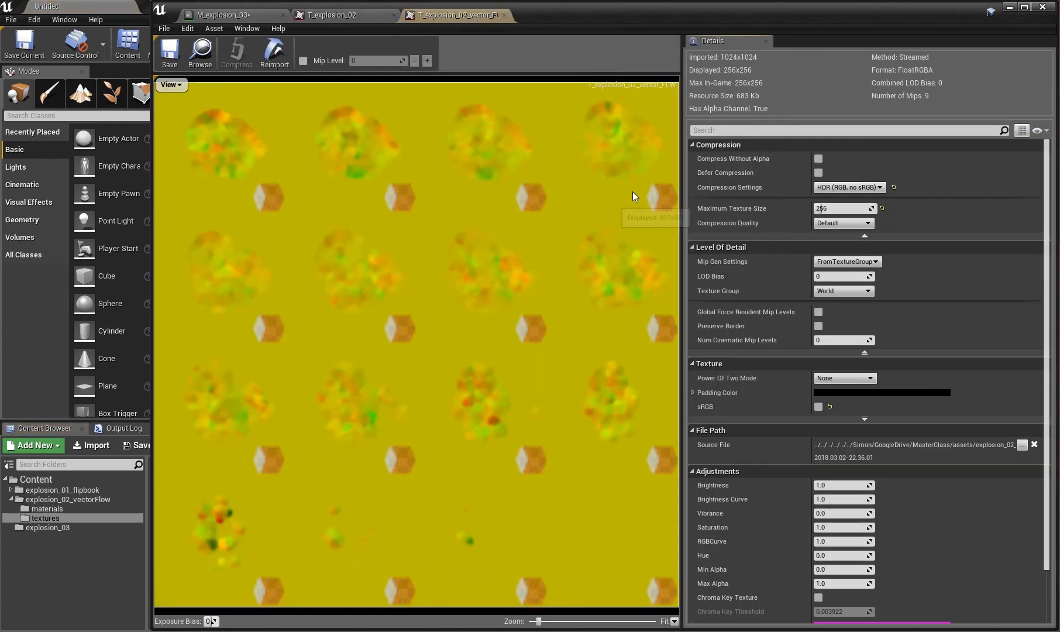
{"action": "left_click", "coordinate": [229, 14]}
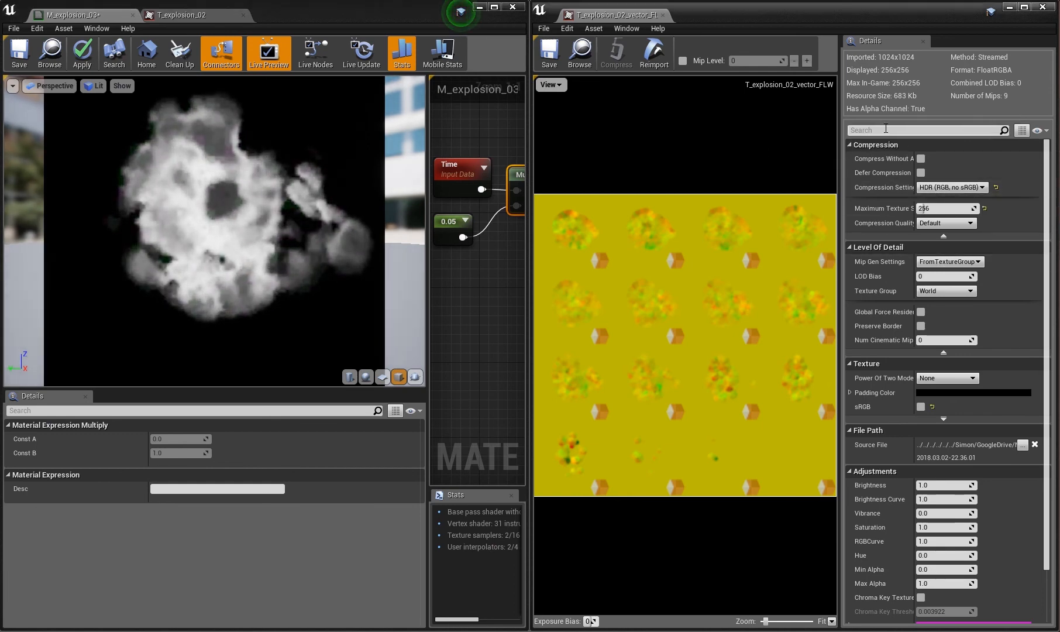
Lower the flow texture's Maximum Texture Size from 256 to 512 then 64, watching the vectors turn blockier.
{"action": "type", "text": "size"}
{"action": "type", "text": "512"}
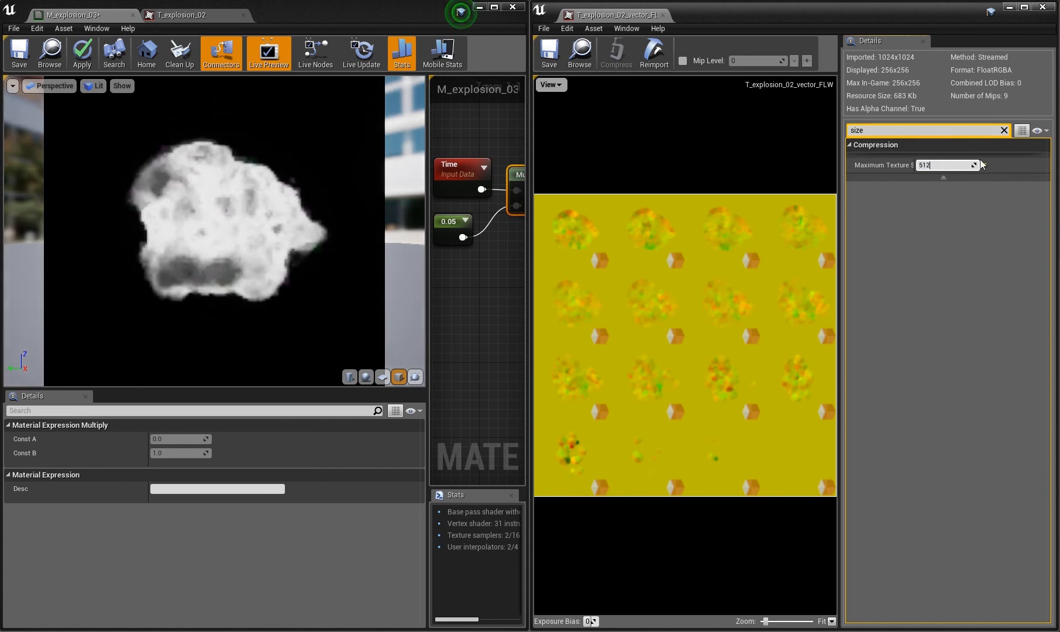
{"action": "left_click", "coordinate": [942, 165]}
{"action": "type", "text": "64"}
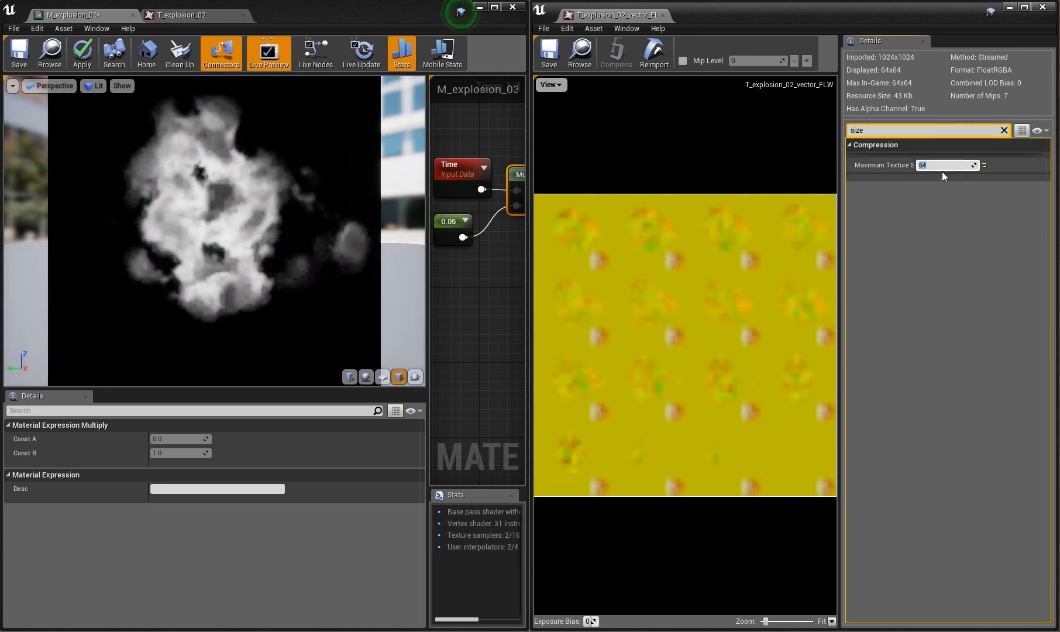
{"action": "type", "text": "1258"}
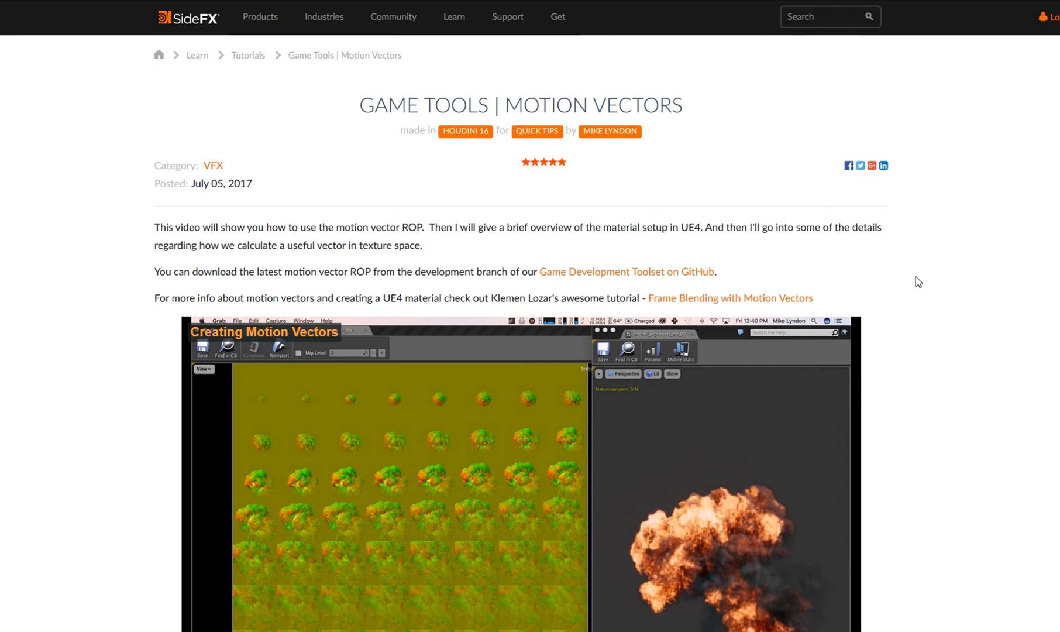
Scroll the SideFX Motion Vectors tutorial down to the embedded Creating Motion Vectors video.
{"action": "scroll", "scroll_direction": "down", "scroll_amount": 3}
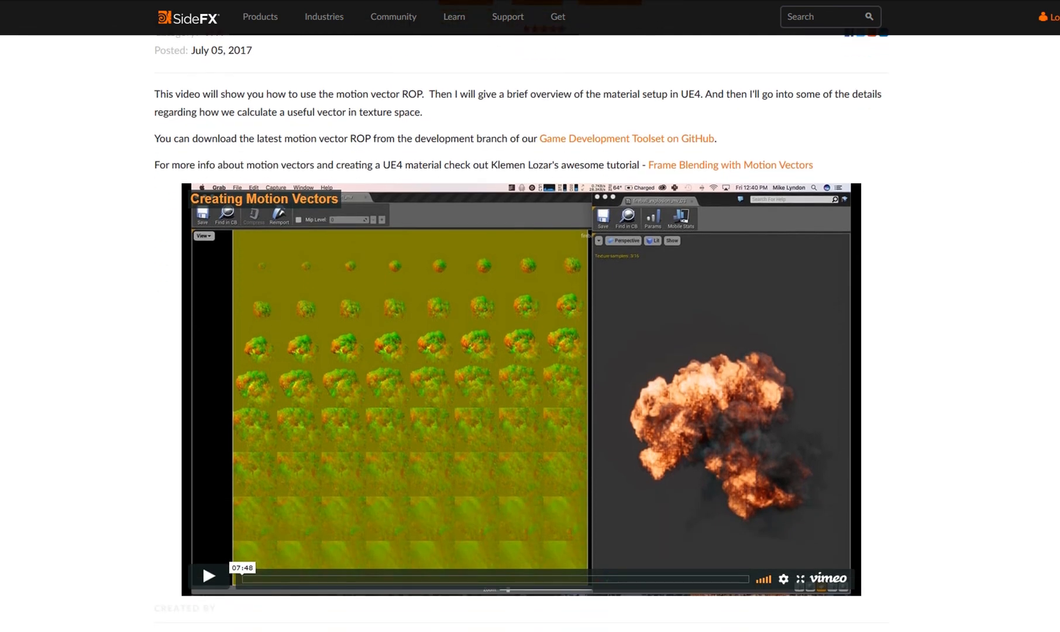
{"action": "scroll", "scroll_direction": "down", "scroll_amount": 3}
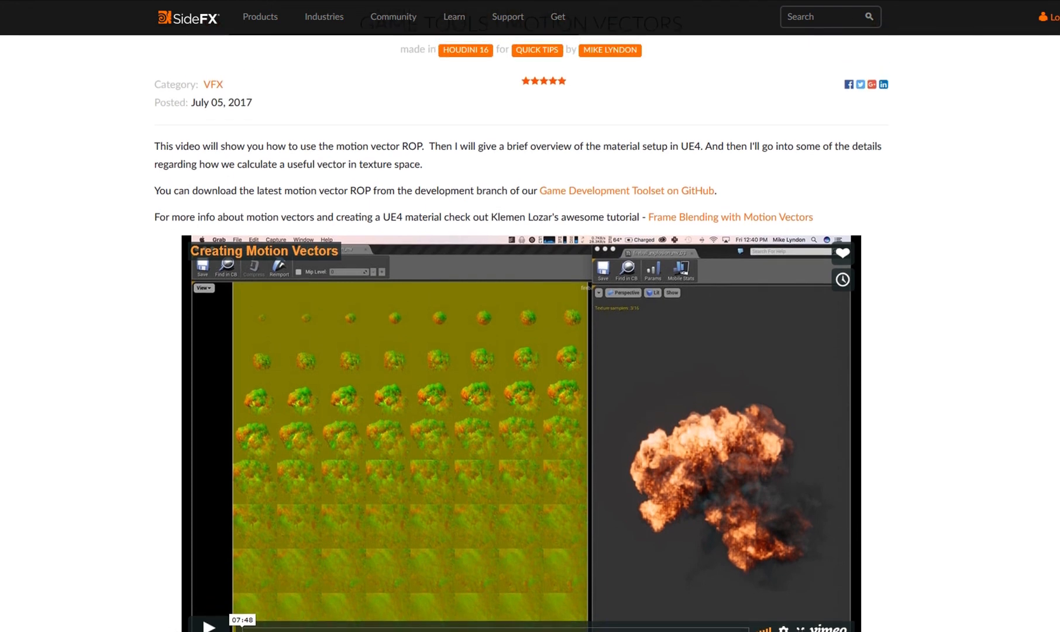
{"action": "scroll", "scroll_direction": "down", "scroll_amount": 3}
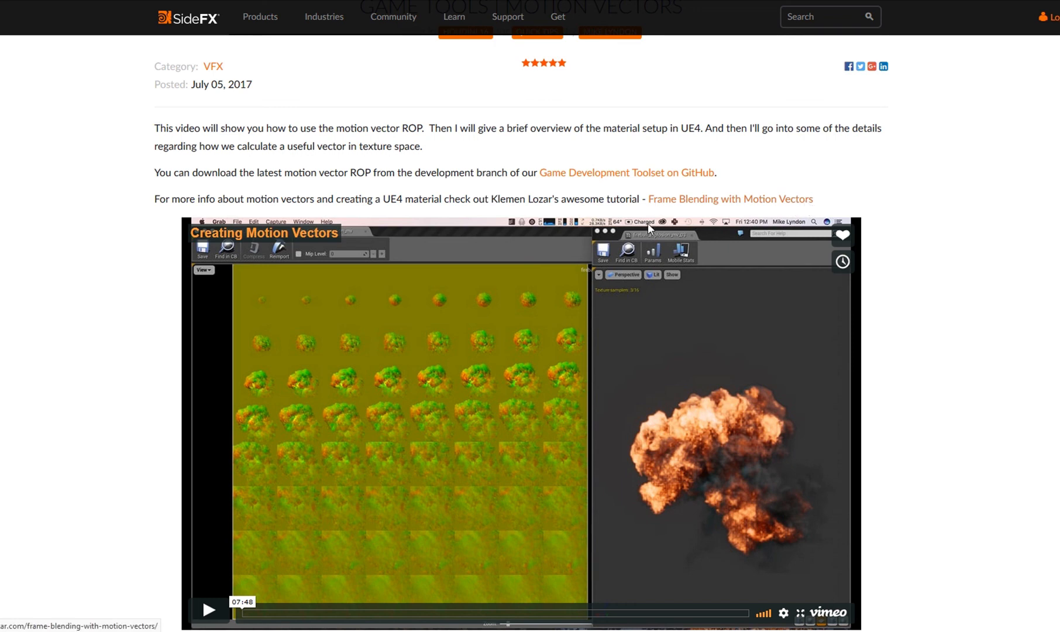
{"action": "mouse_move", "coordinate": [904, 194]}
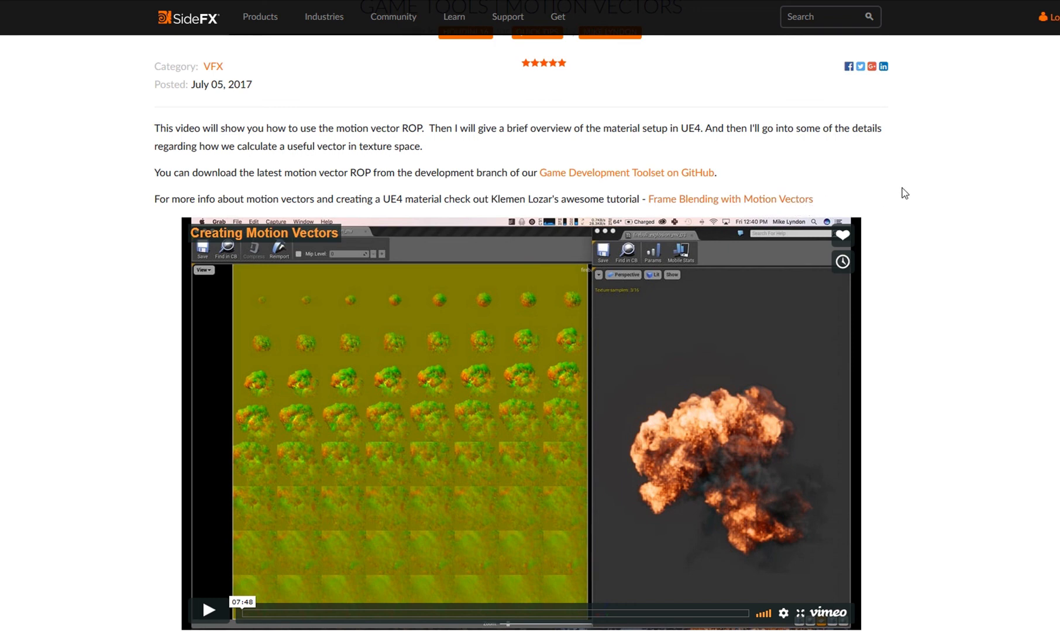